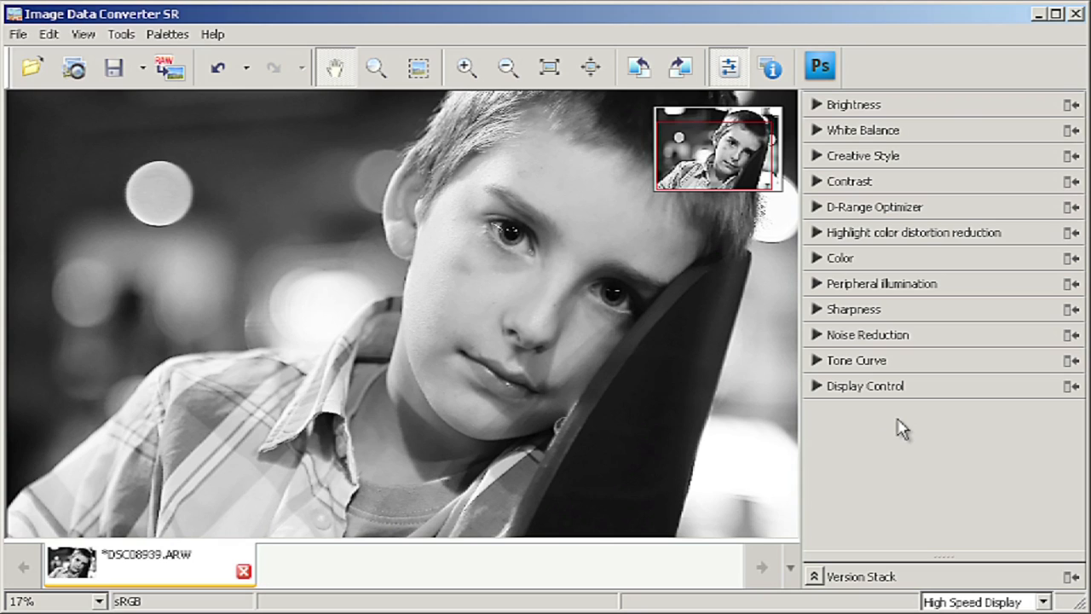
mouse_move(902, 429)
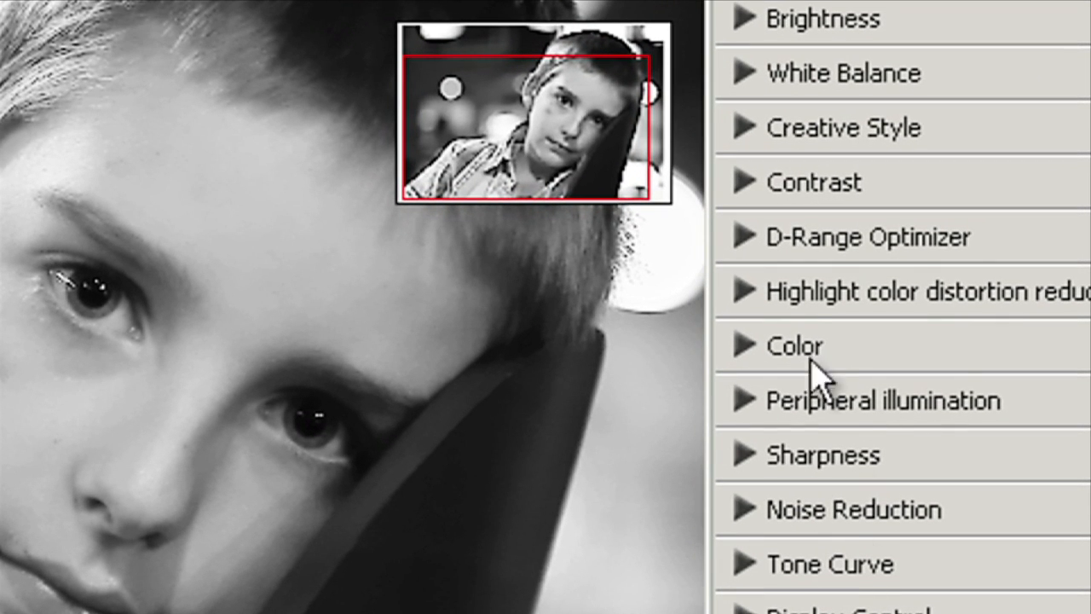
Apply the Portrait creative style so the black-and-white photo renders in colour.
click(742, 127)
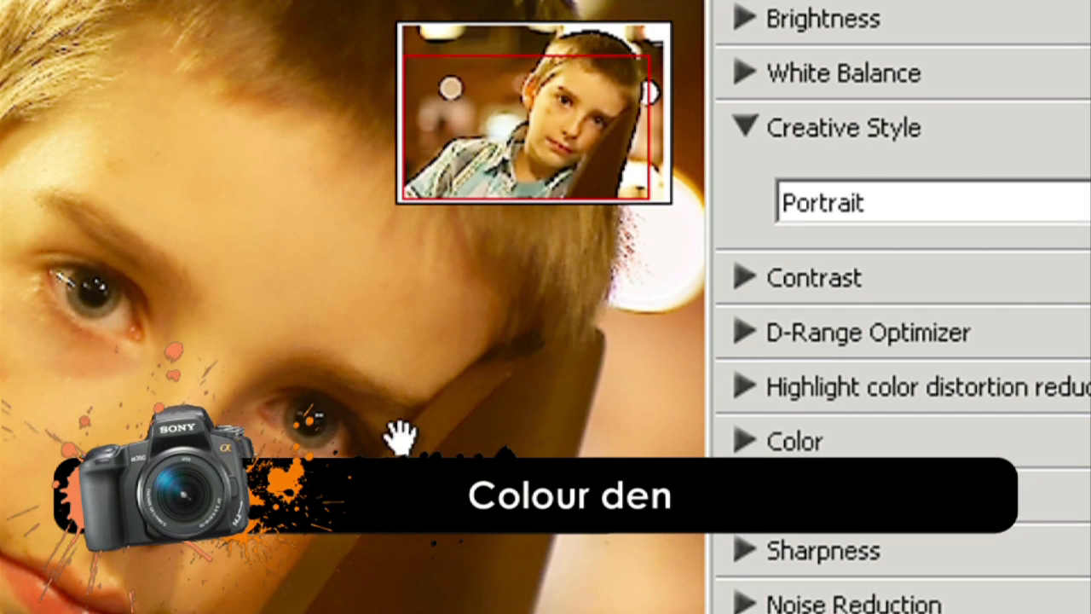
mouse_move(917, 423)
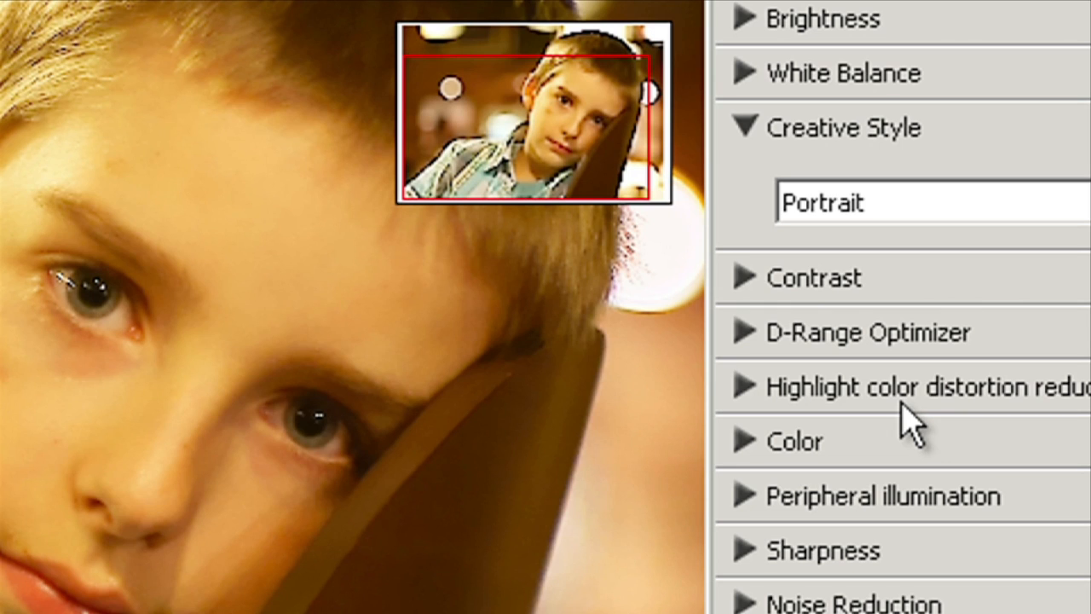
mouse_move(778, 89)
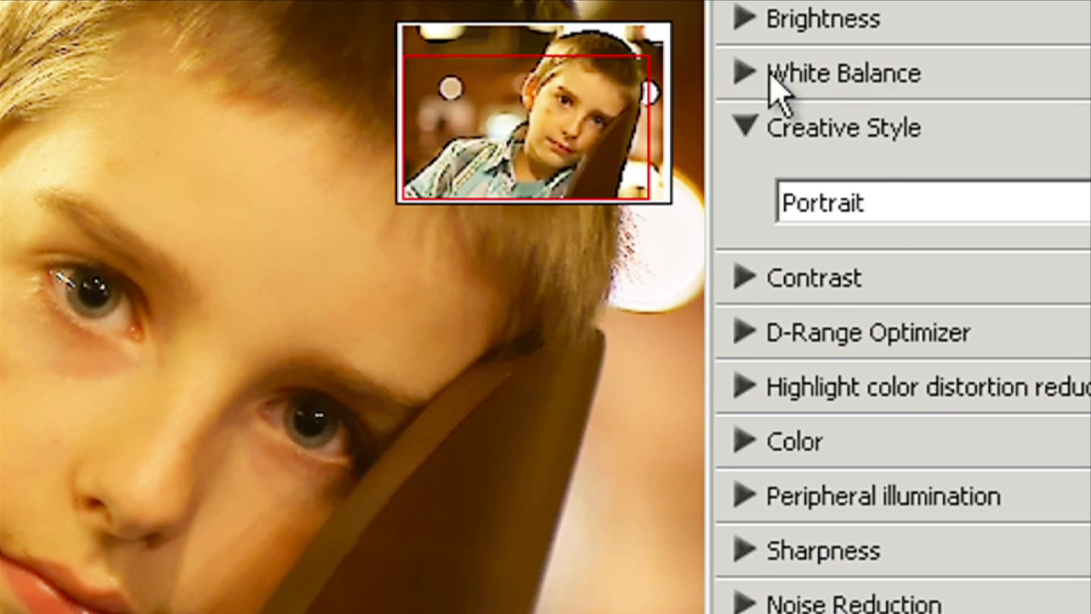
Switch White Balance from the camera setting to the Tungsten preset.
click(742, 128)
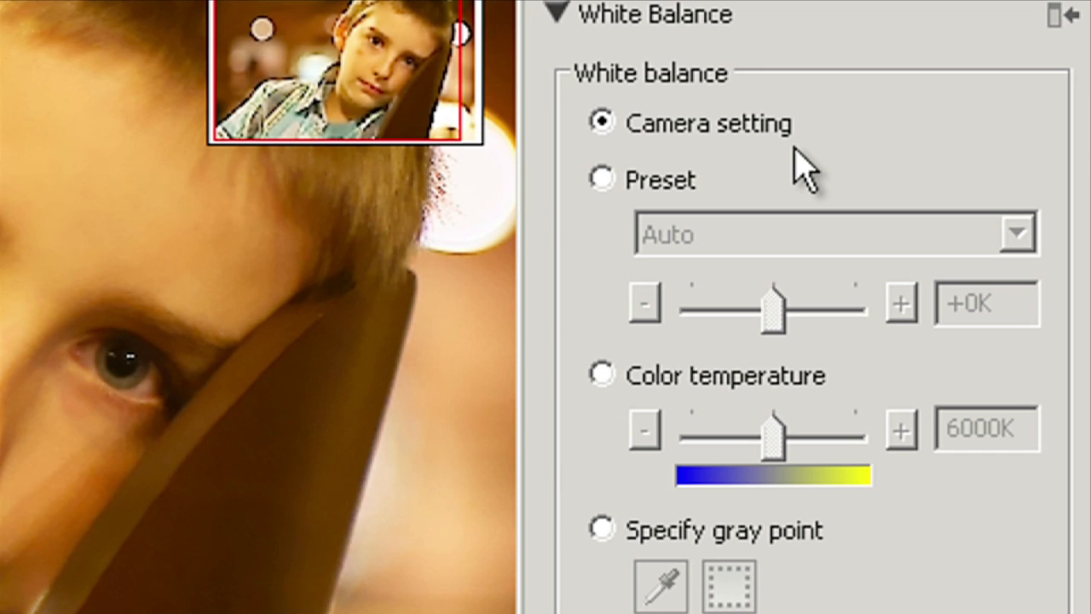
mouse_move(801, 170)
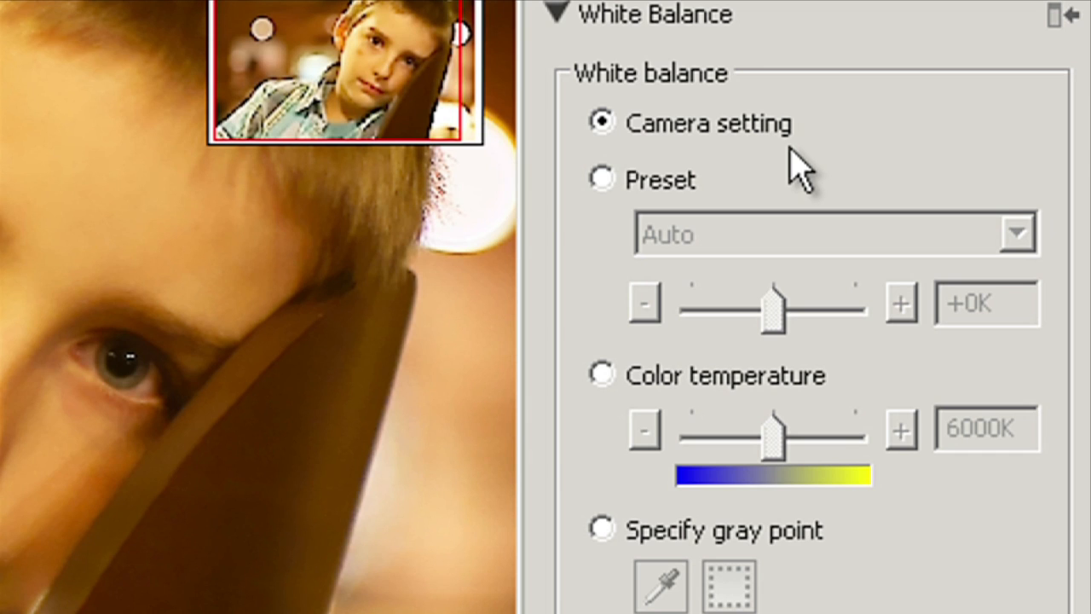
mouse_move(798, 97)
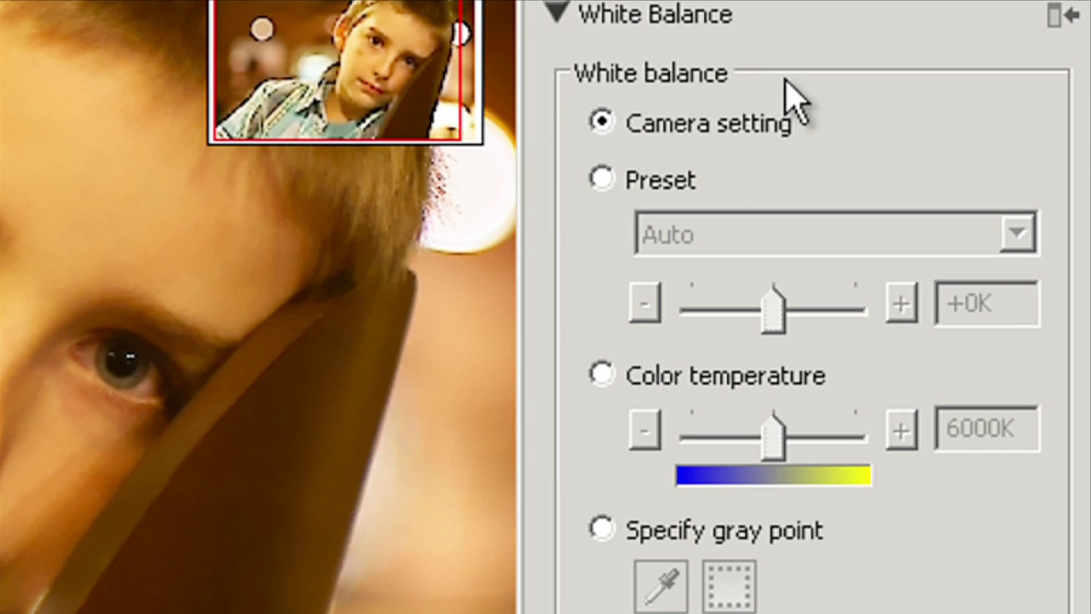
mouse_move(797, 140)
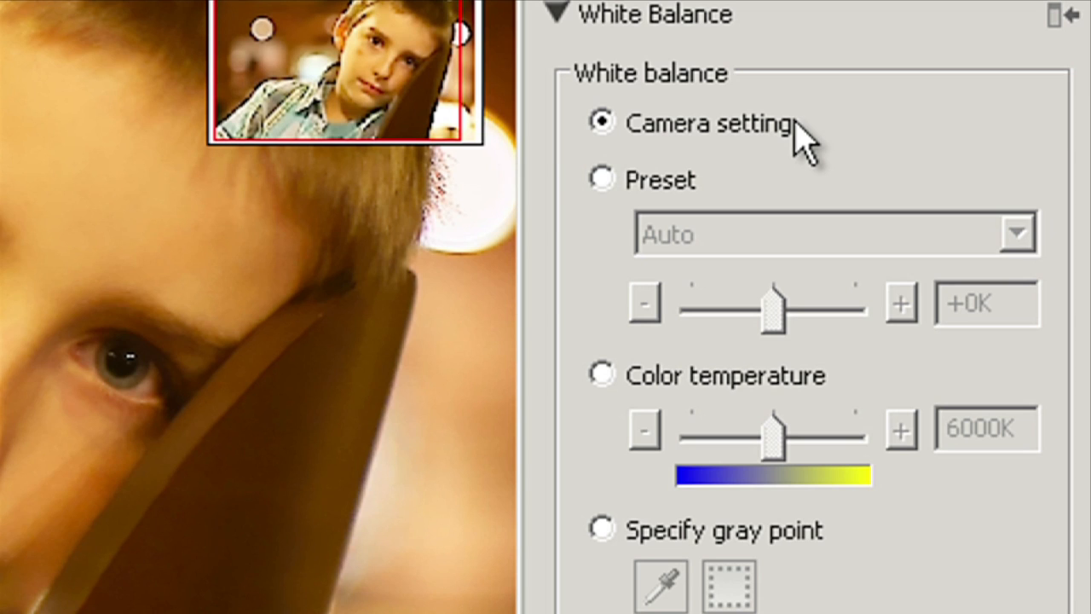
mouse_move(781, 139)
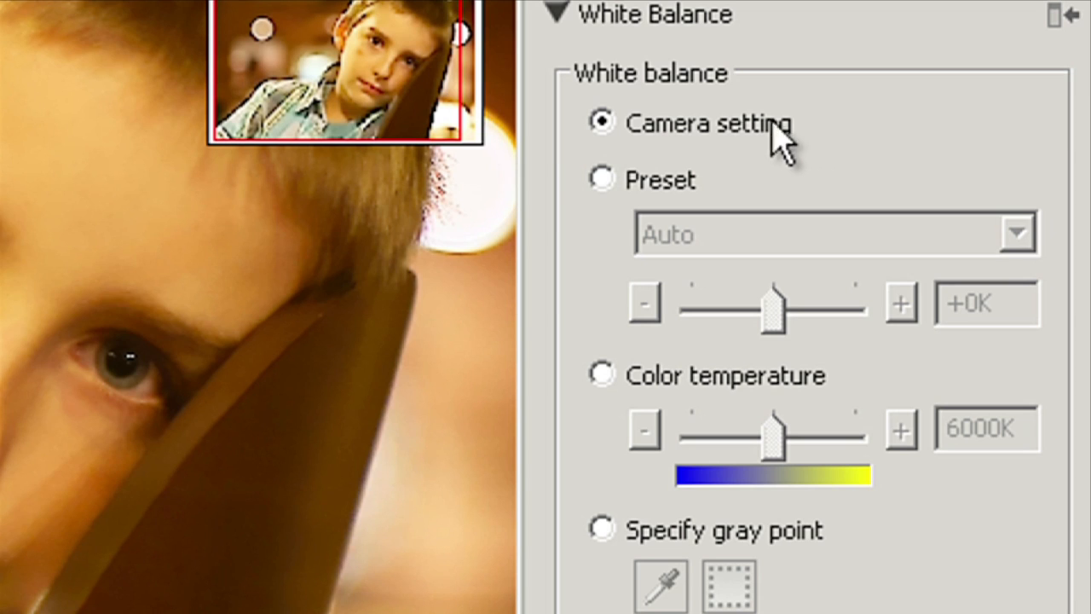
mouse_move(605, 179)
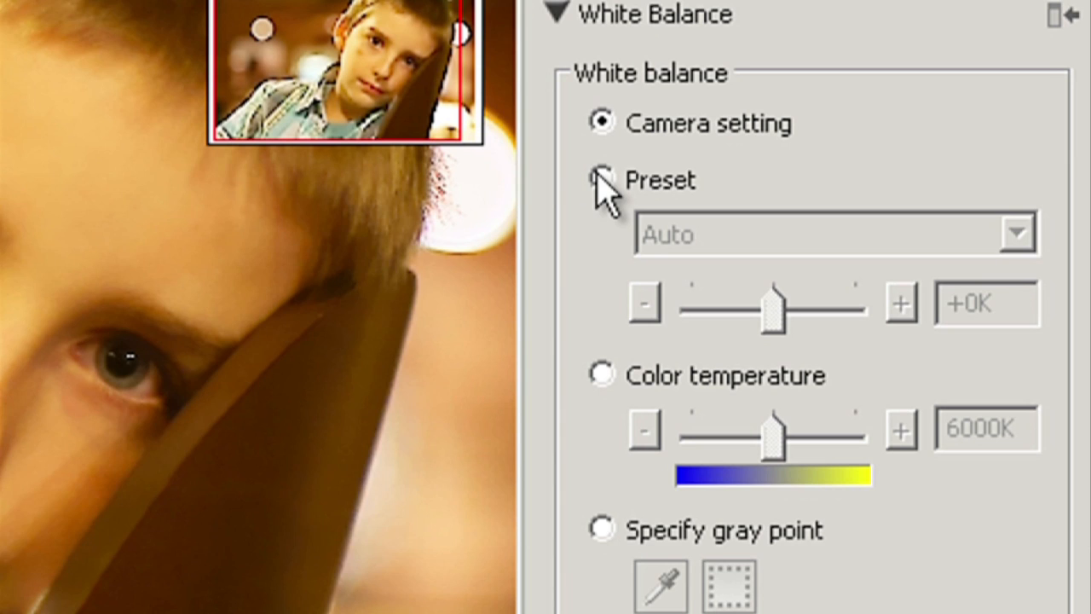
click(600, 181)
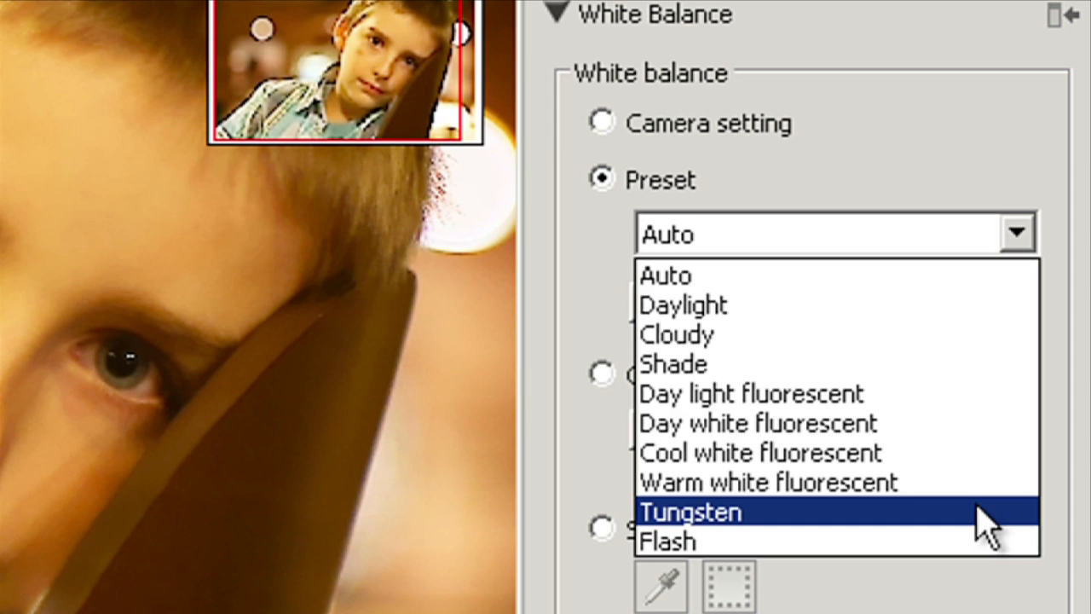
click(691, 511)
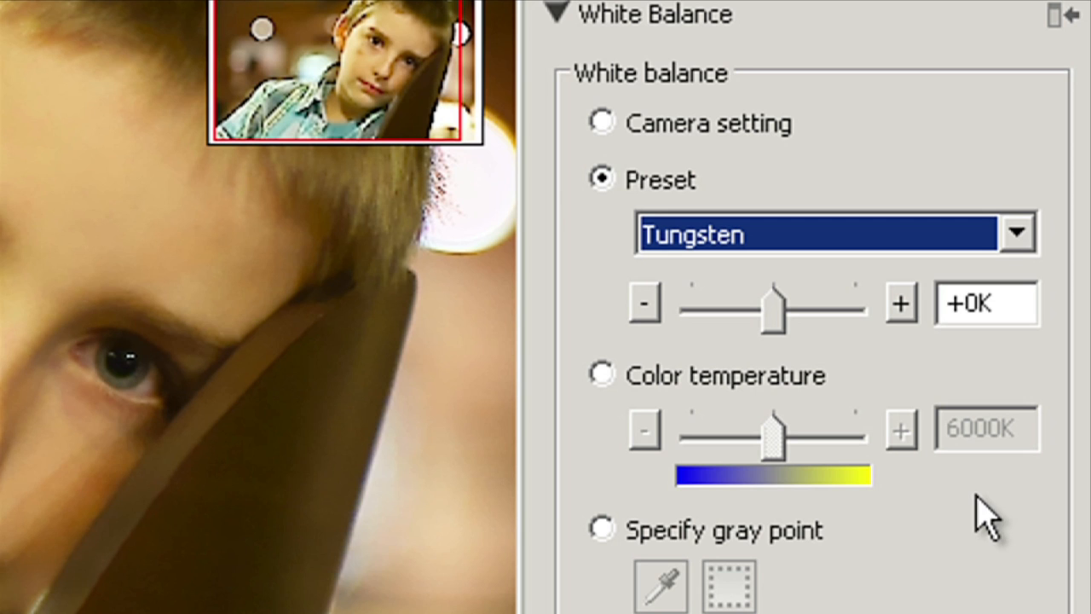
mouse_move(605, 378)
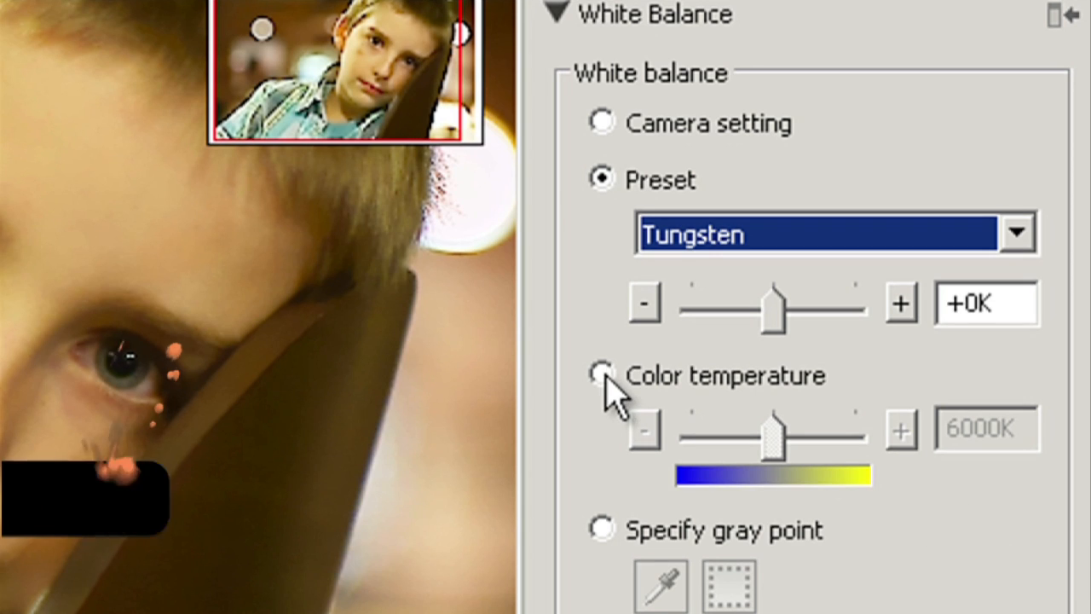
Use a custom colour temperature and lower it from 6000K to 2858K.
click(600, 375)
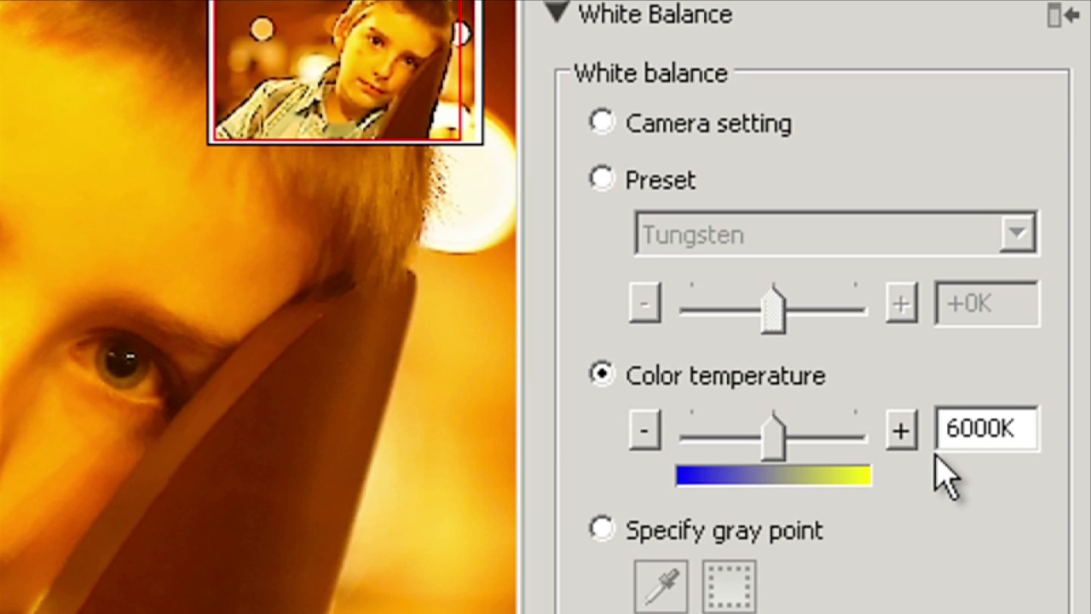
mouse_move(776, 447)
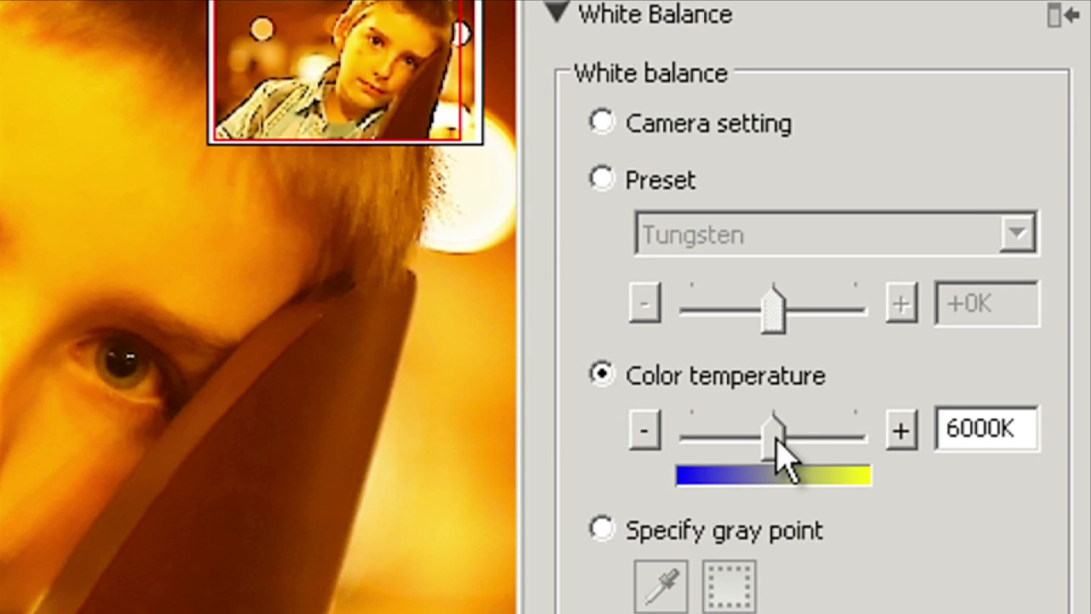
drag(770, 435, 753, 435)
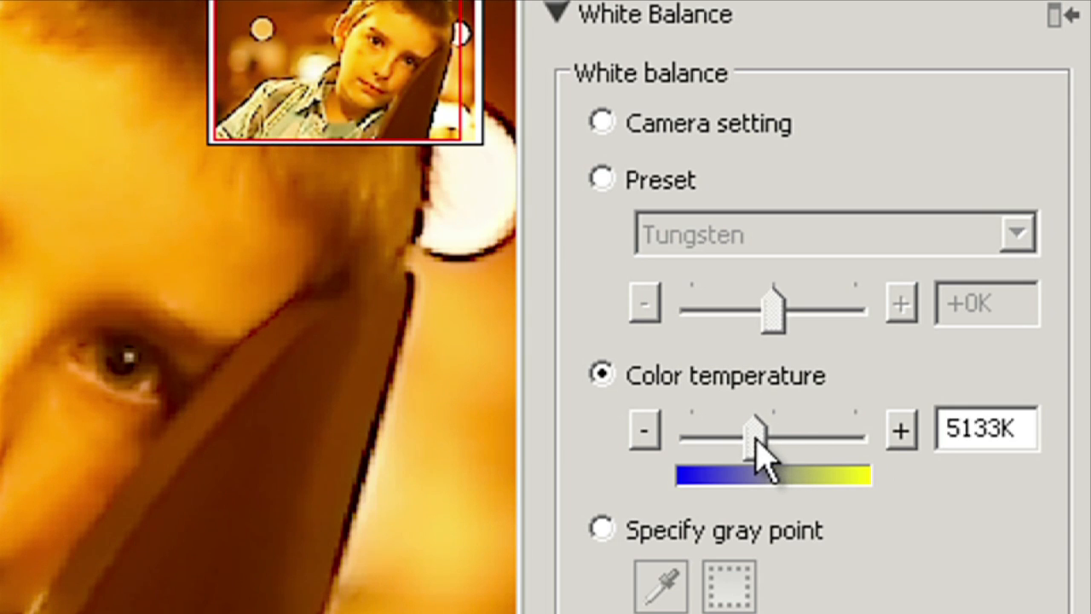
drag(753, 430, 724, 429)
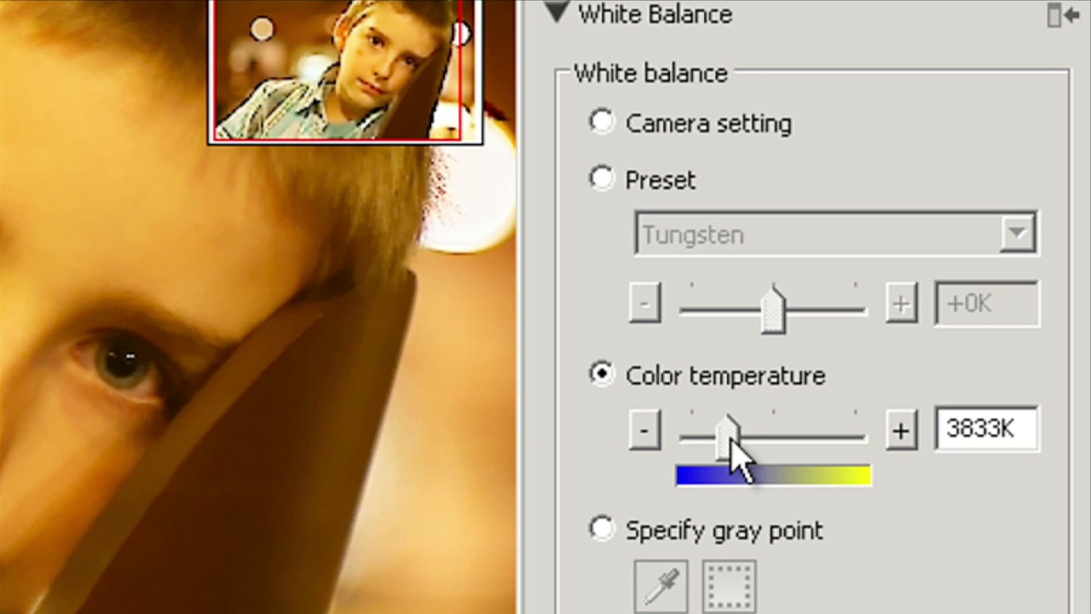
drag(725, 429, 712, 429)
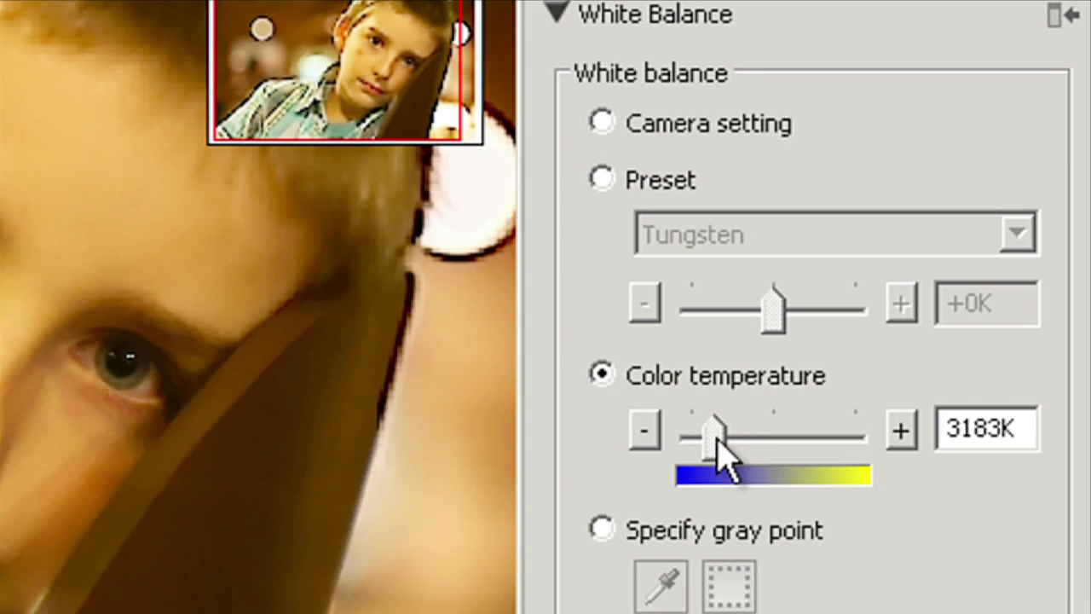
drag(714, 429, 706, 430)
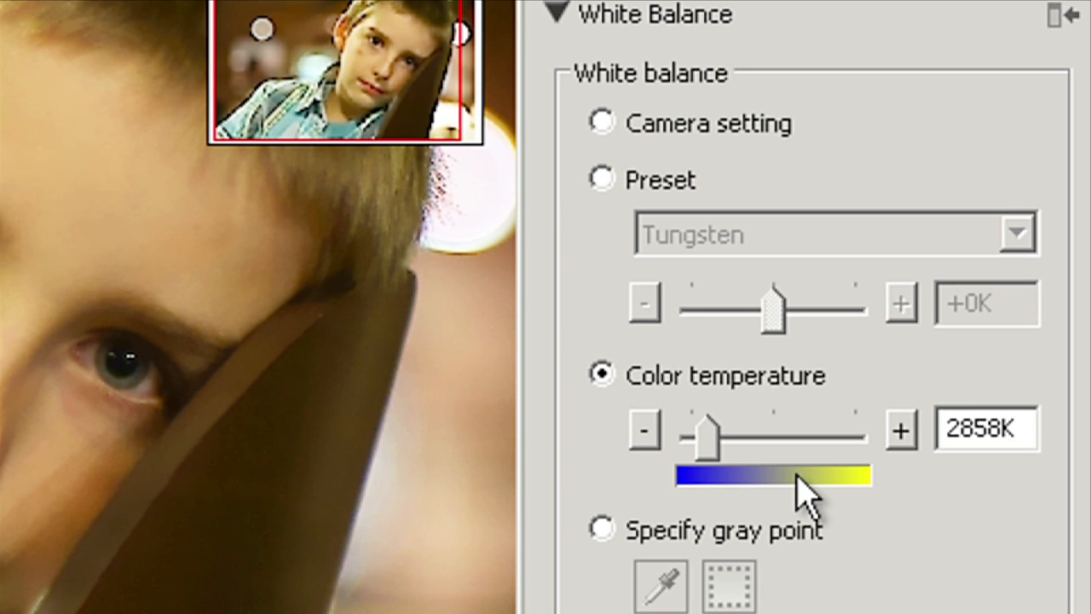
mouse_move(802, 495)
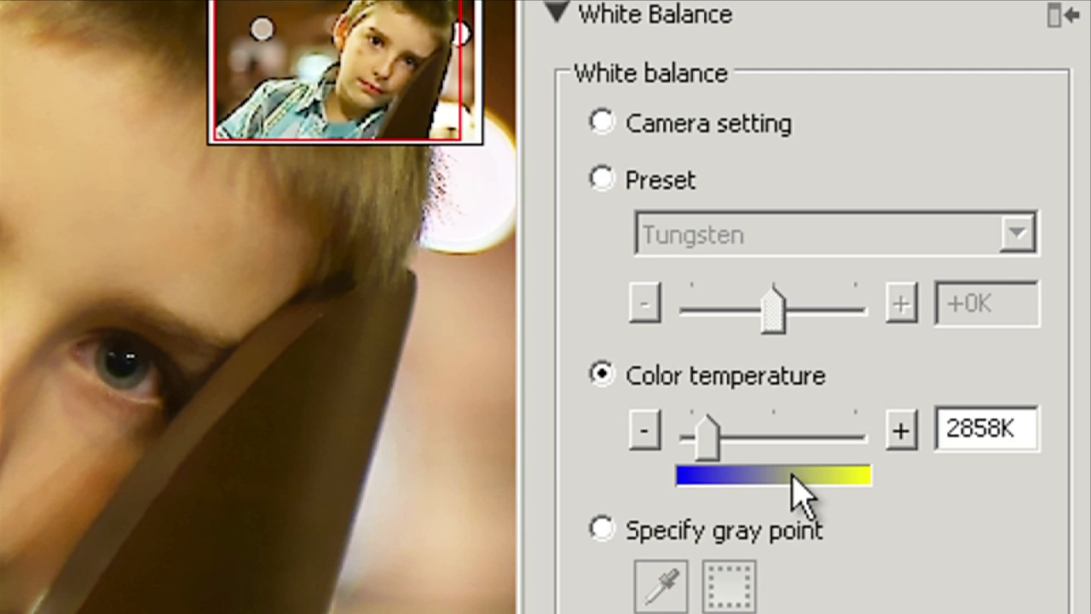
mouse_move(699, 531)
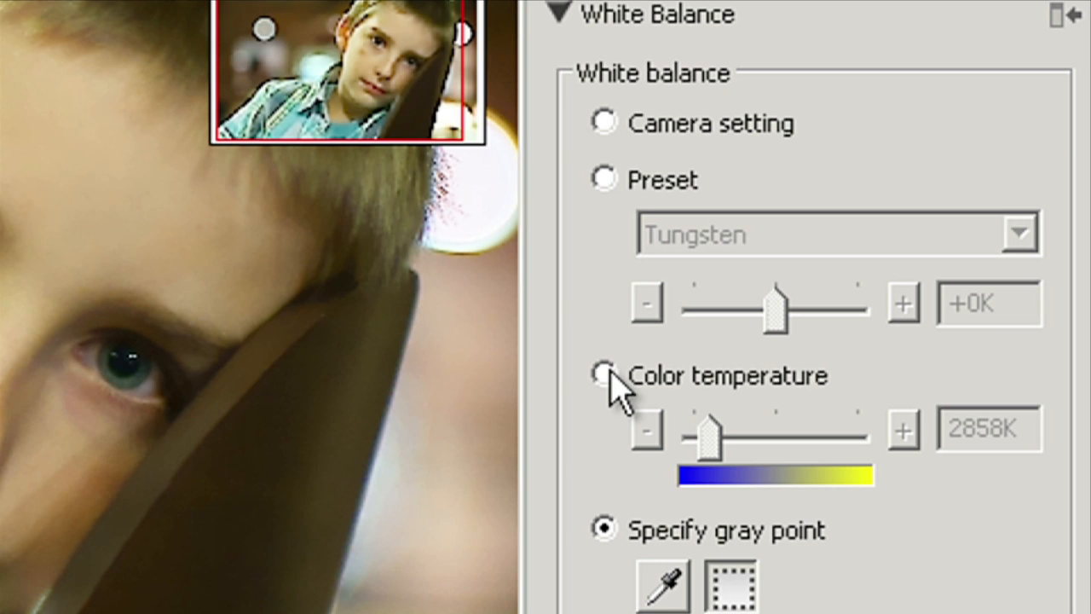
Re-select the 2858K colour temperature method and collapse White Balance.
click(604, 375)
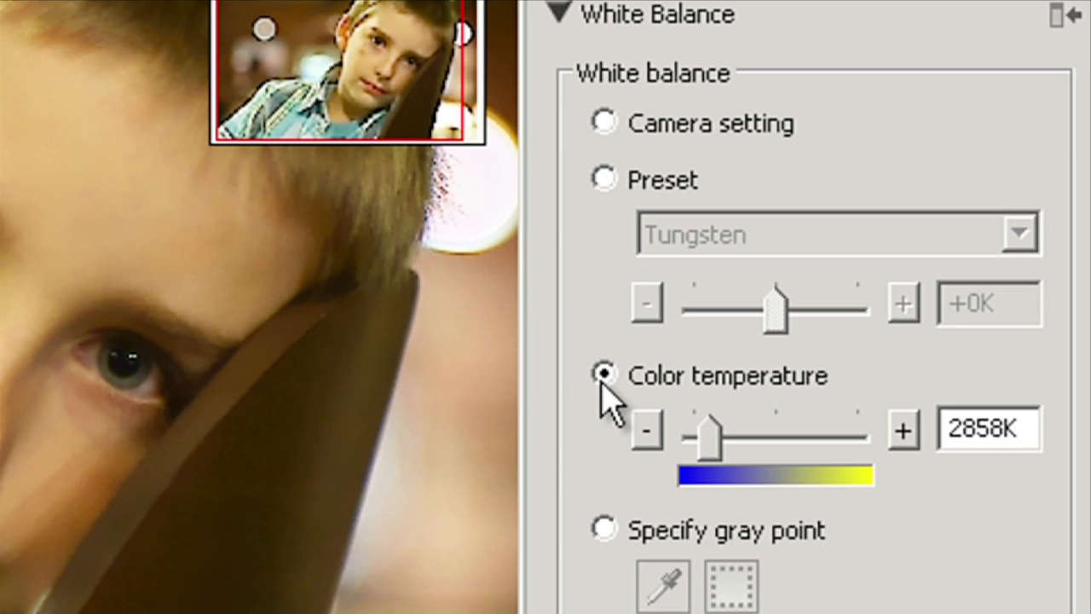
mouse_move(600, 406)
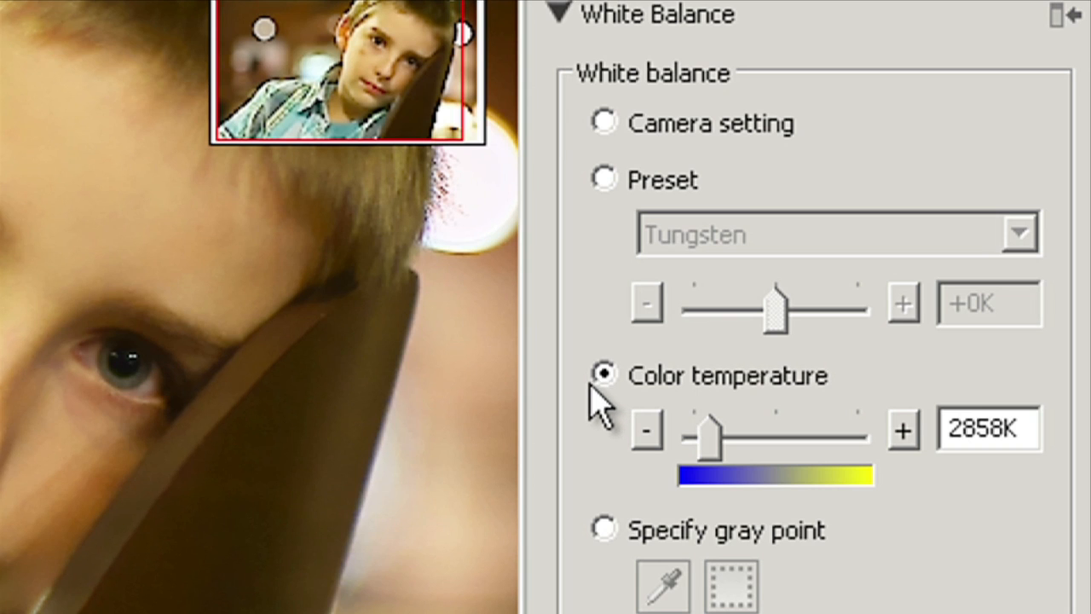
click(559, 16)
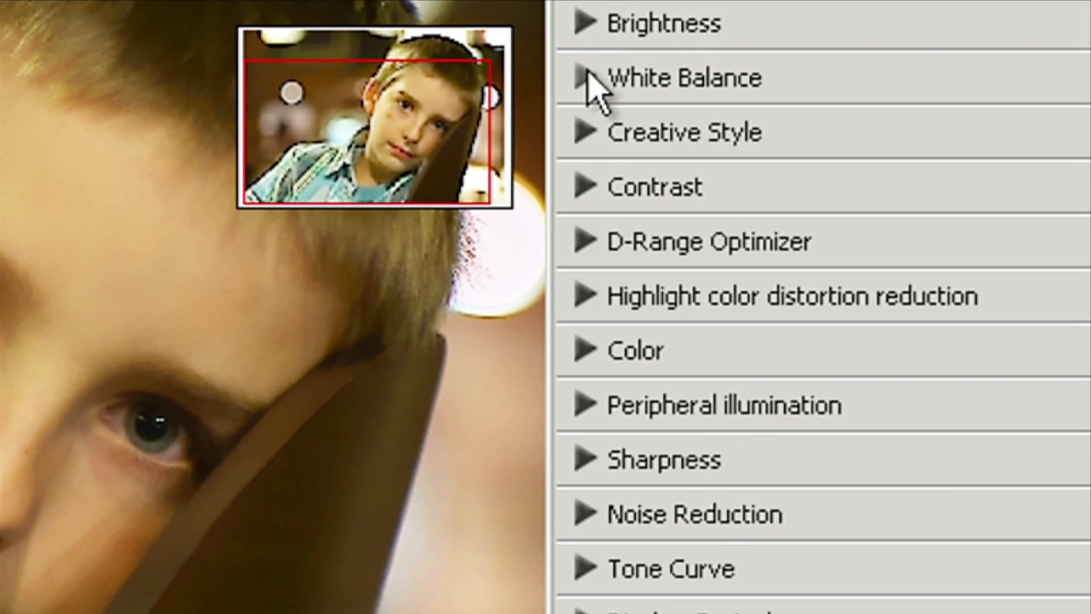
Raise brightness to +1.00EV, drop to -0.33EV, then settle at +0.00EV and collapse it.
click(583, 24)
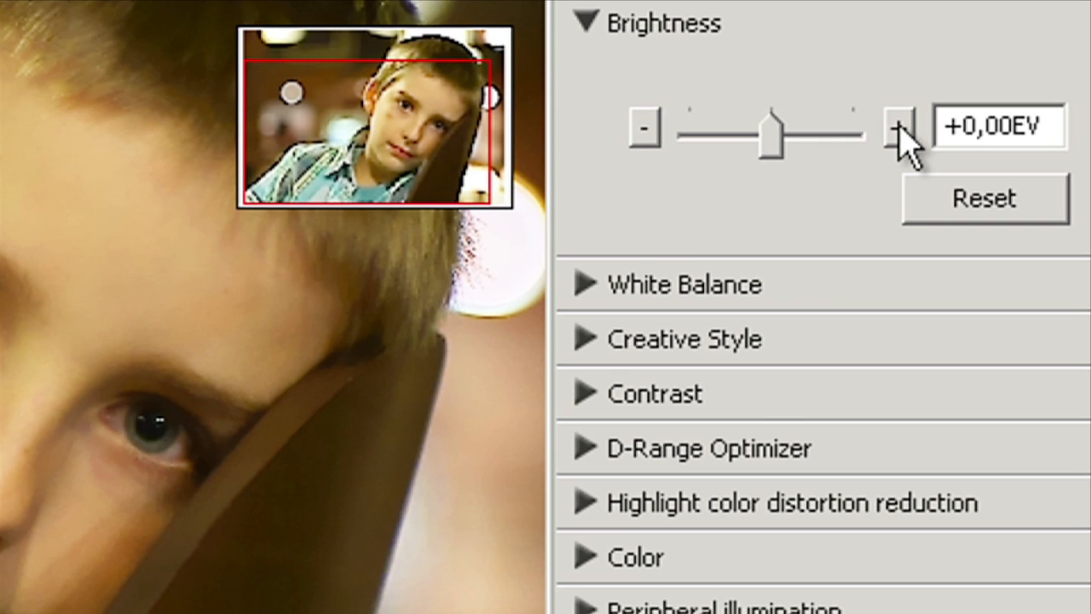
click(896, 126)
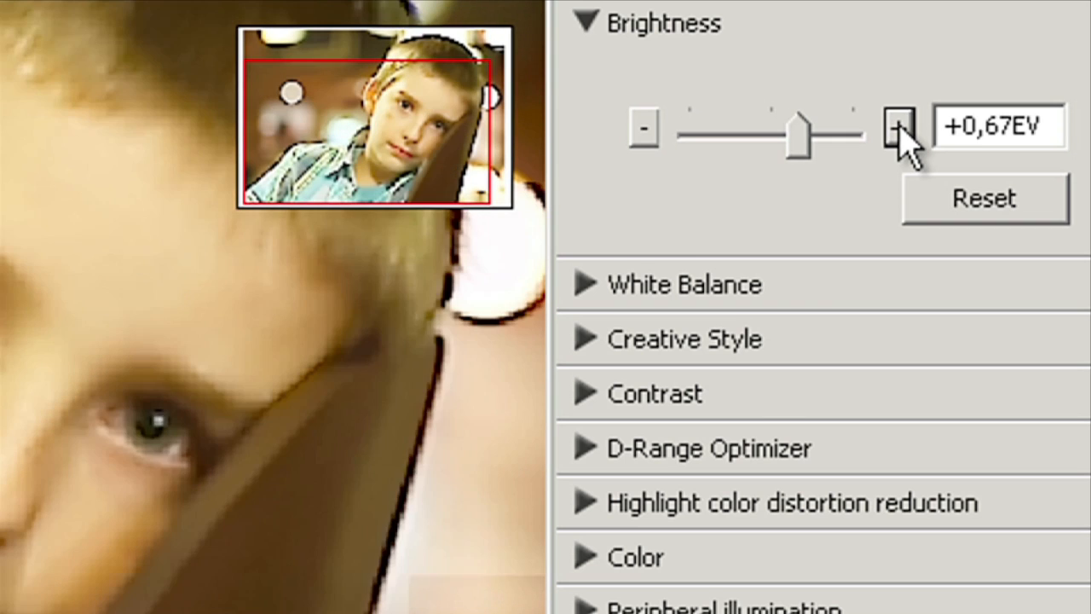
click(900, 128)
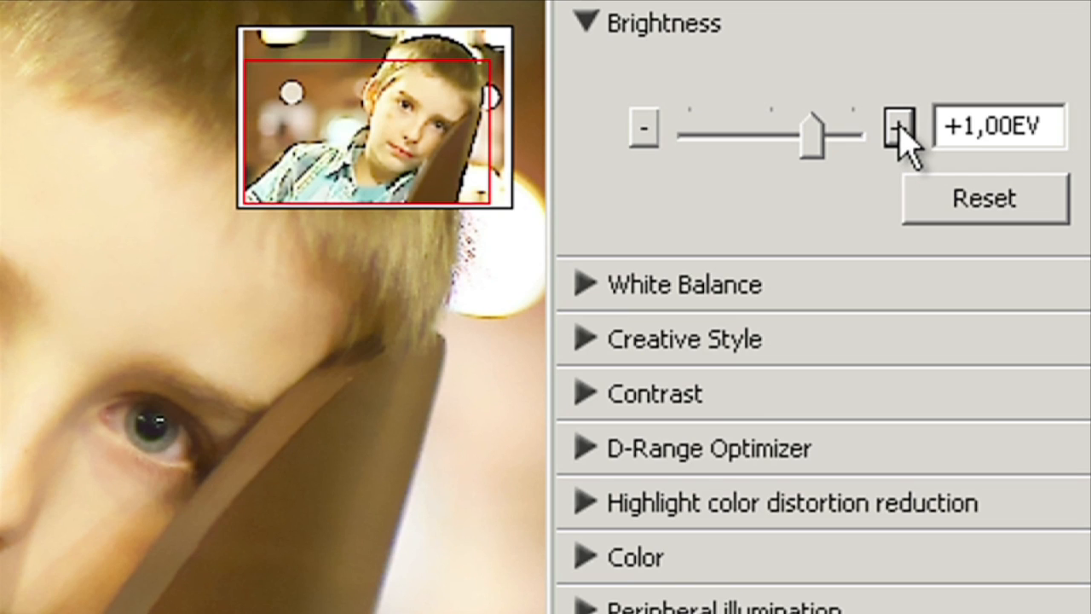
mouse_move(647, 136)
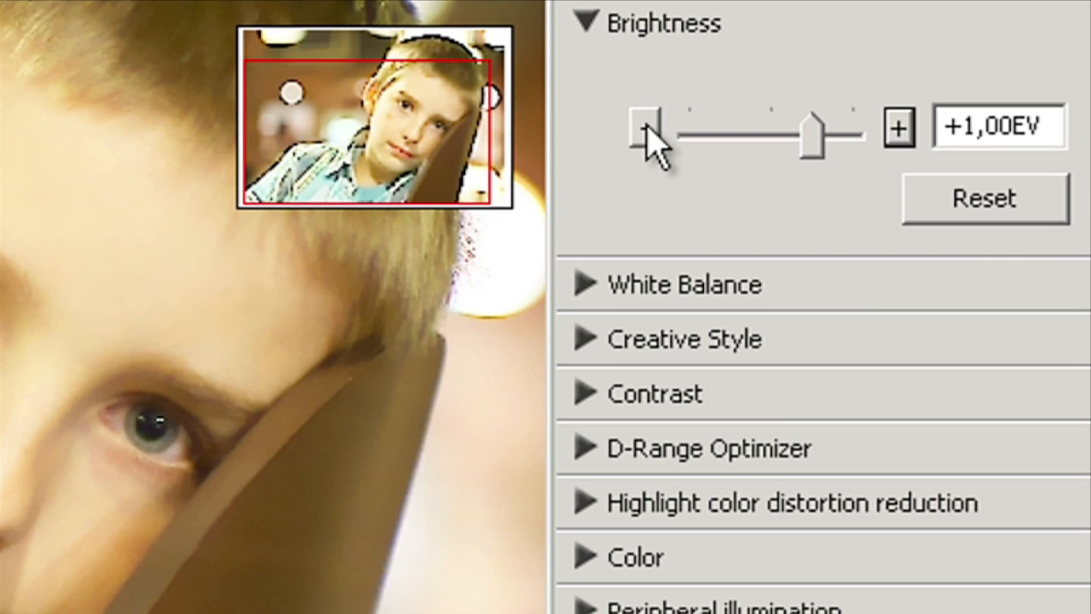
drag(808, 135, 781, 135)
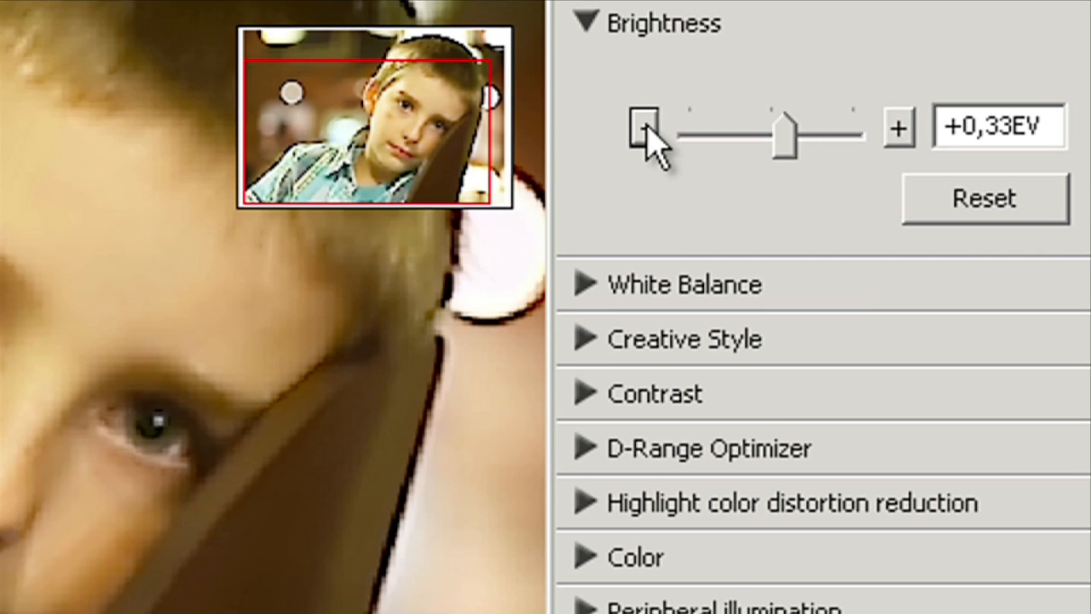
drag(780, 132, 754, 133)
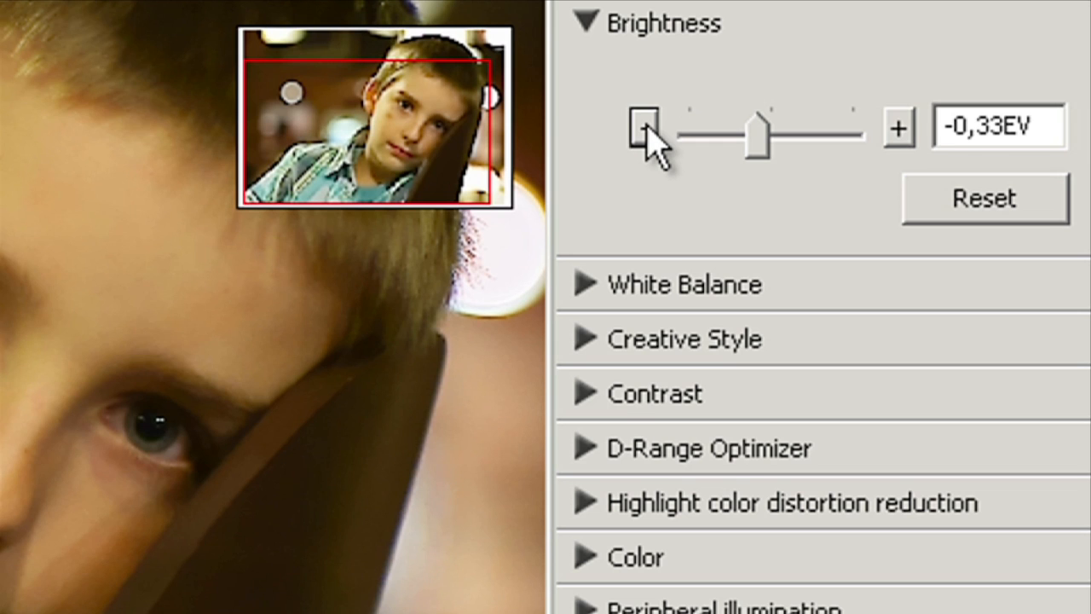
mouse_move(907, 133)
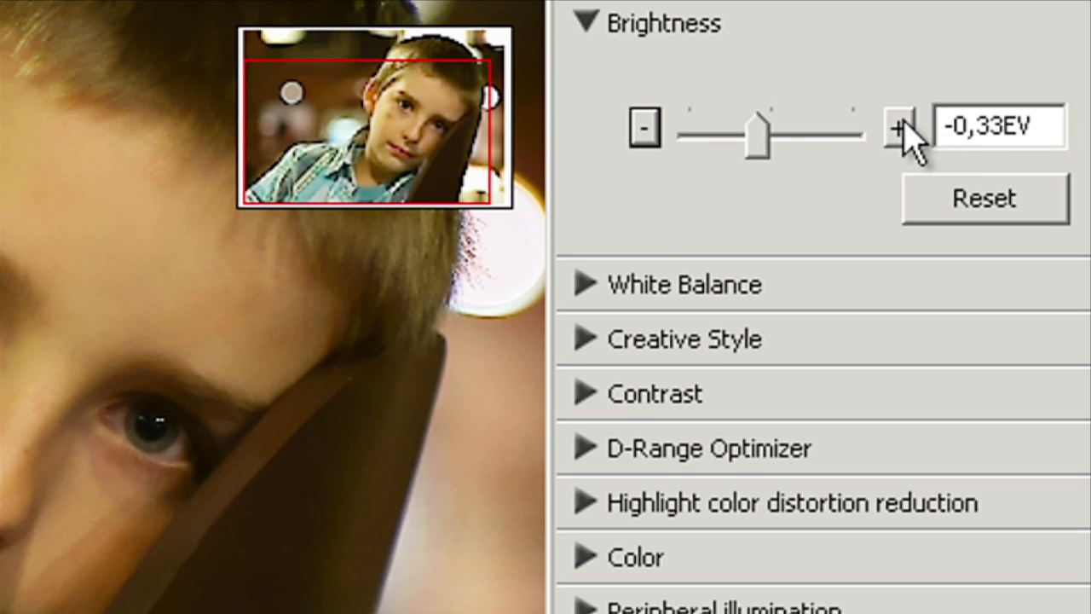
click(900, 126)
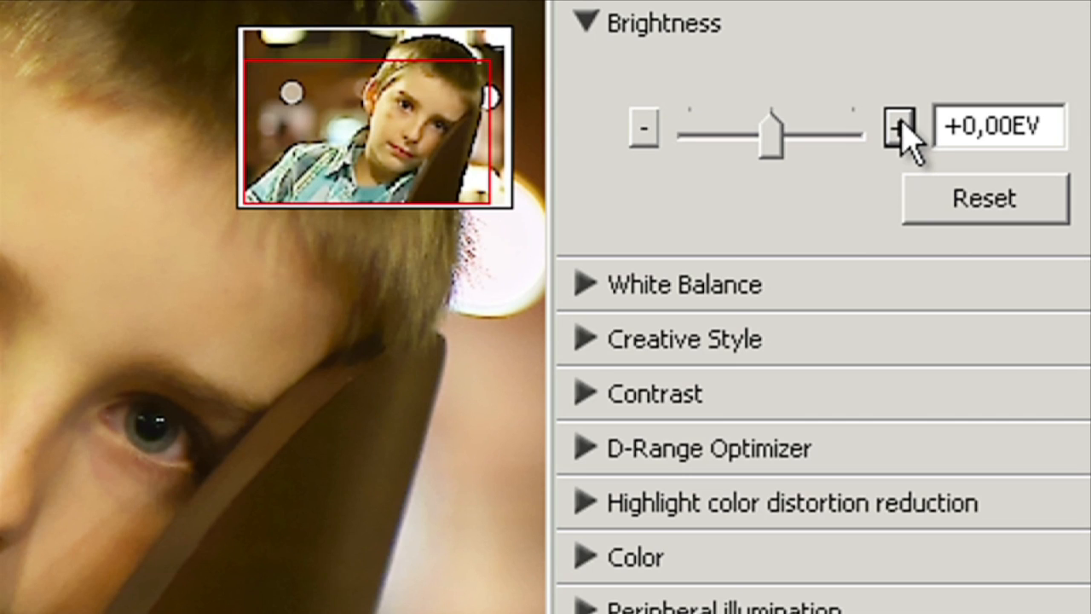
click(586, 22)
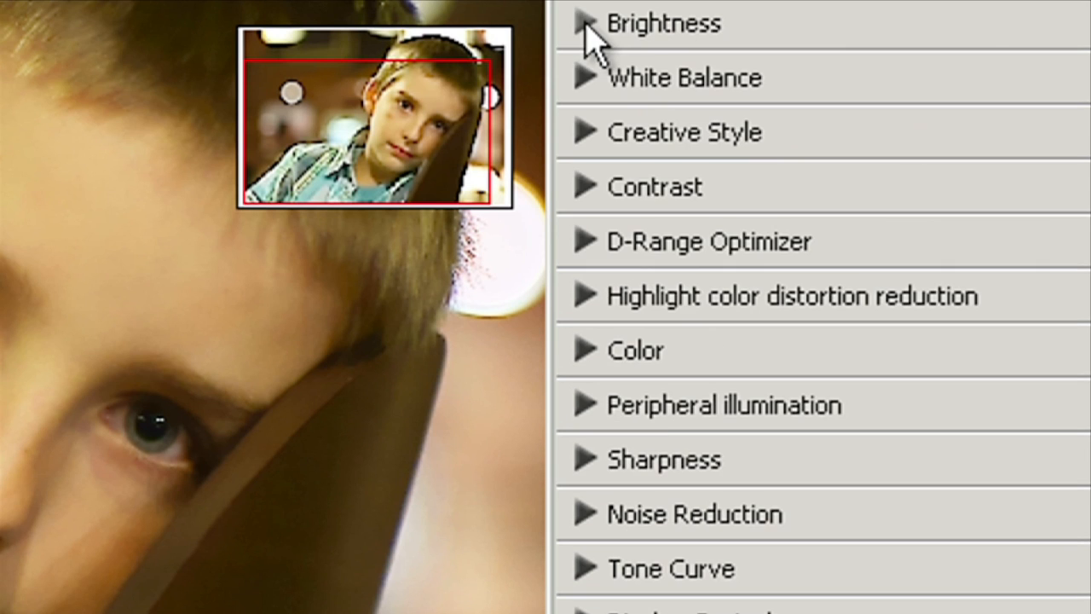
mouse_move(715, 307)
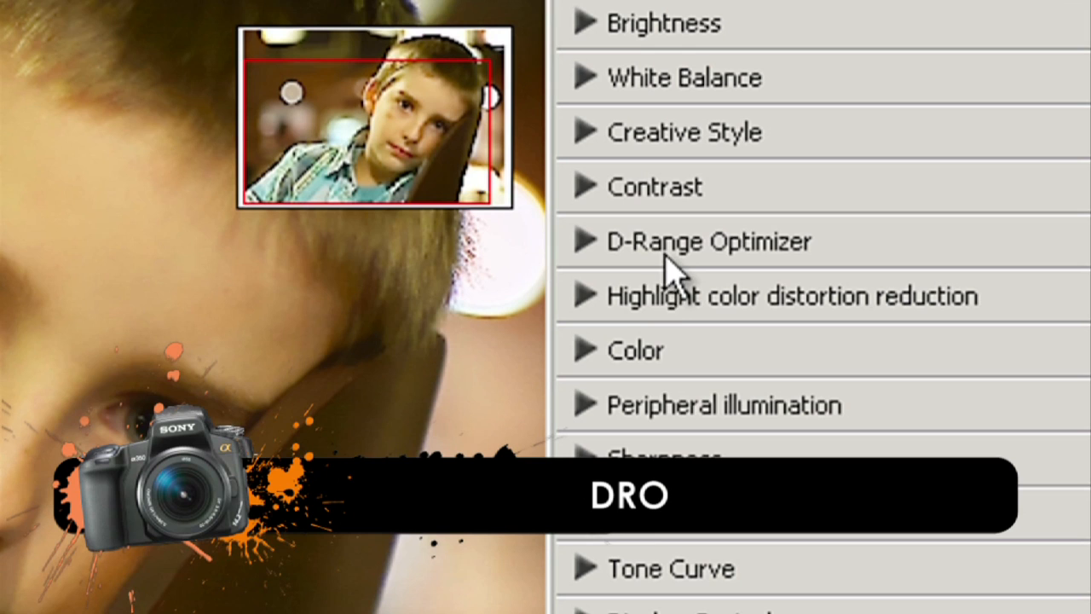
mouse_move(668, 282)
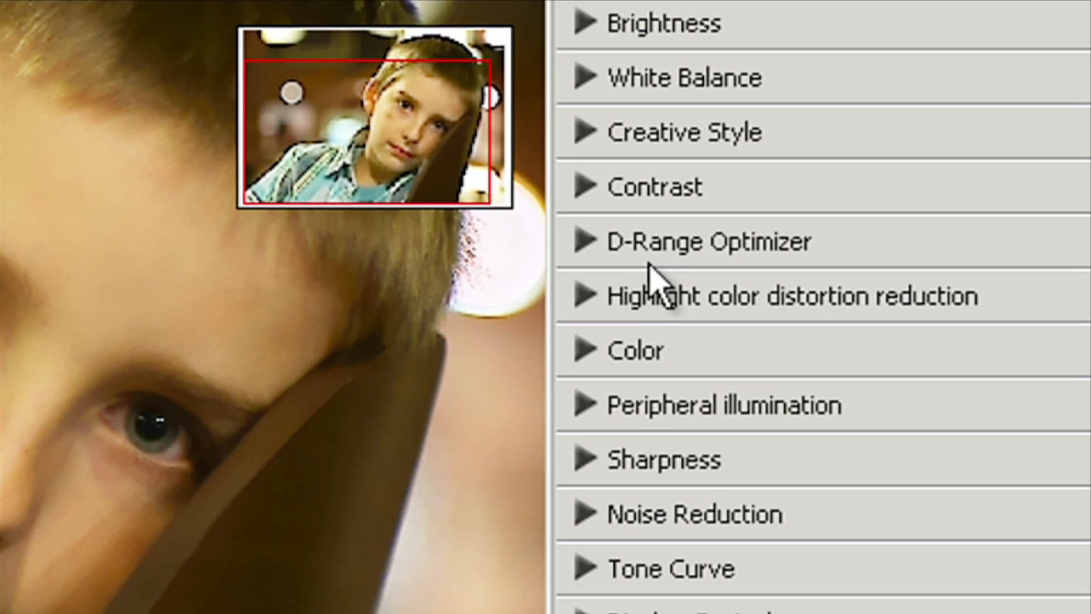
Set D-Range Optimizer to Manual with an amount of 24 after trying 79.
click(583, 240)
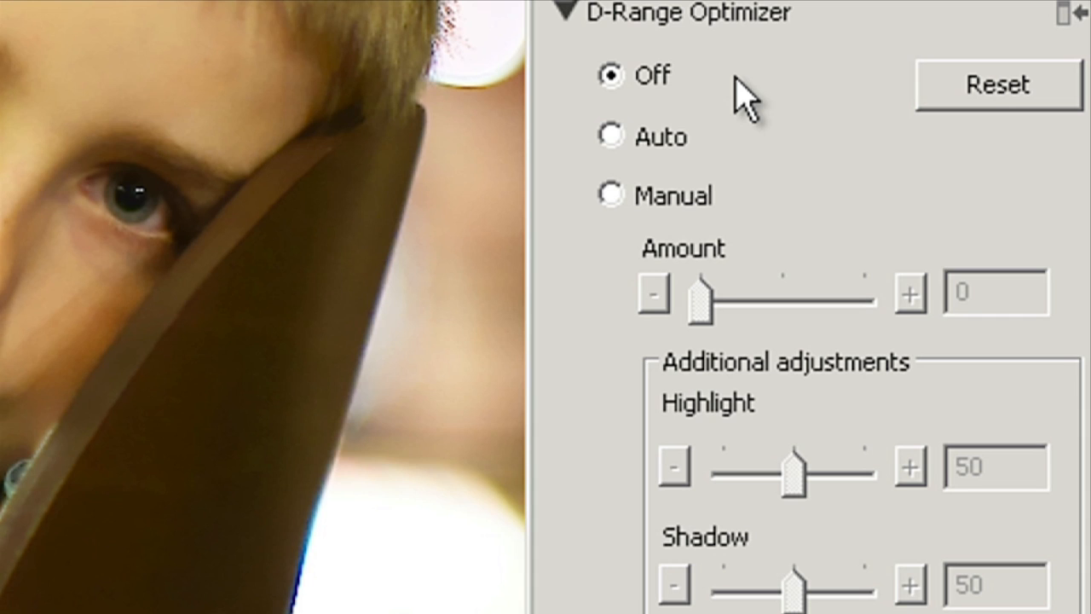
mouse_move(661, 154)
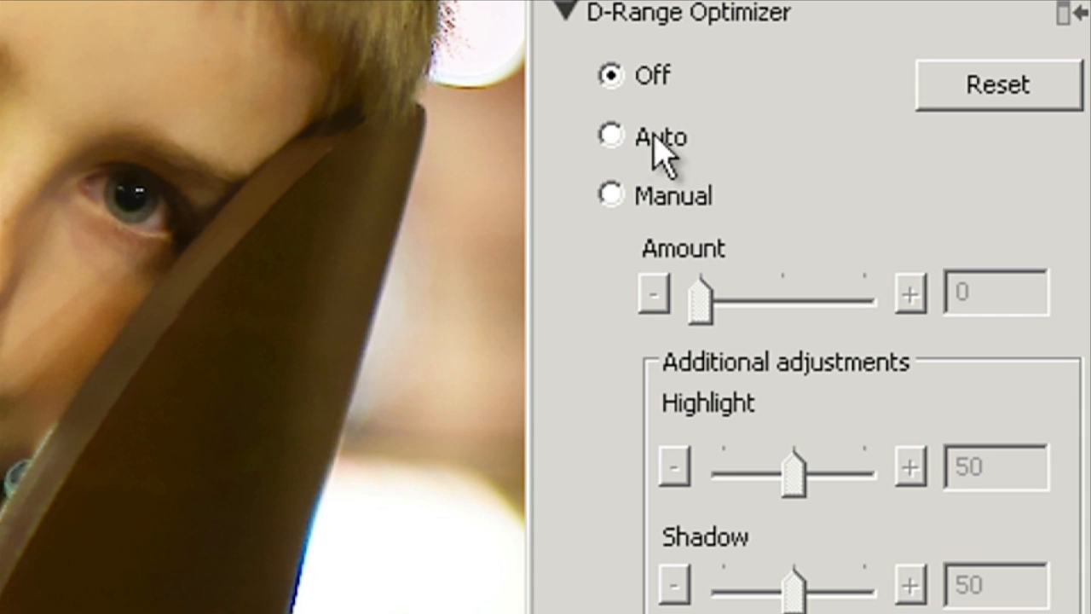
click(610, 194)
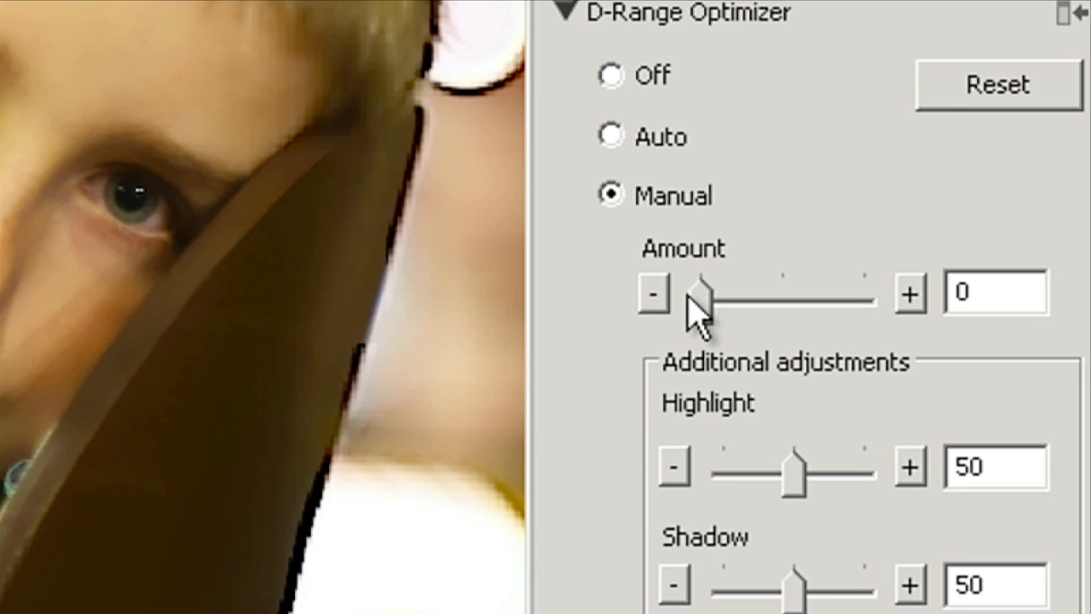
mouse_move(730, 315)
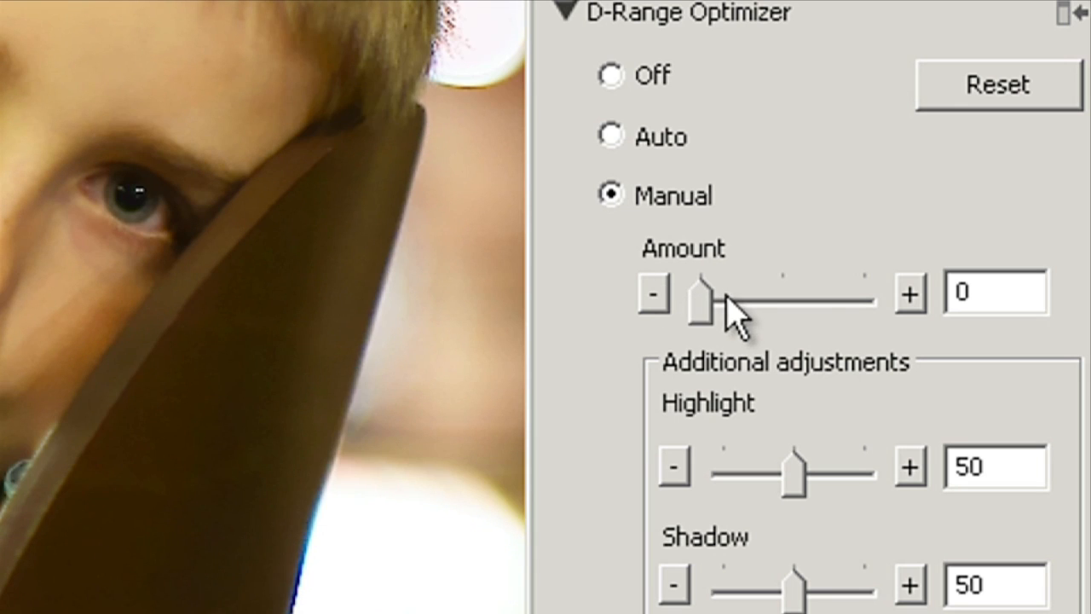
mouse_move(720, 320)
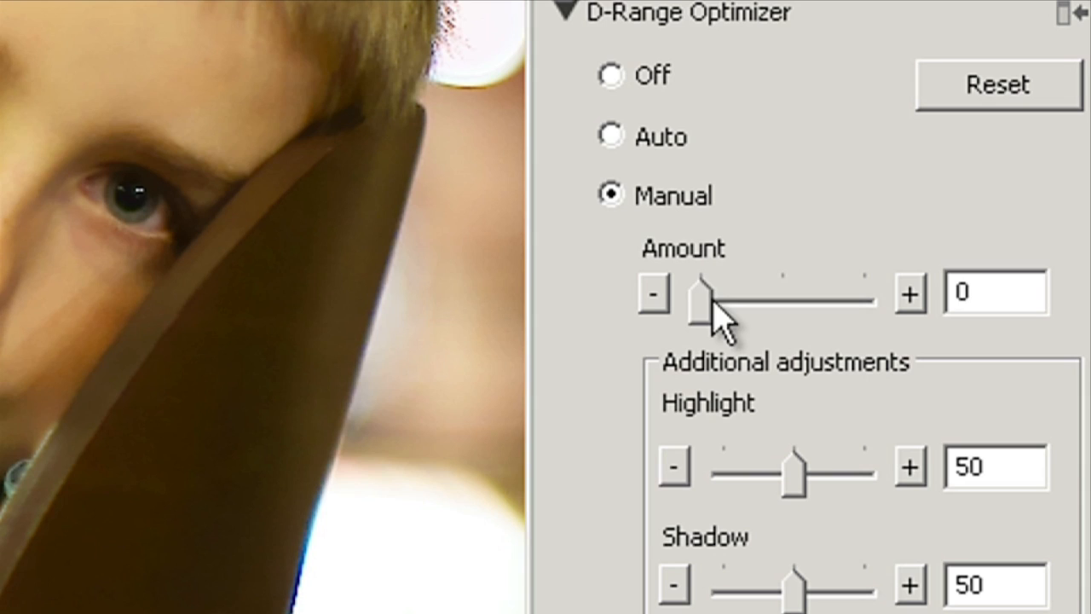
drag(702, 299, 904, 327)
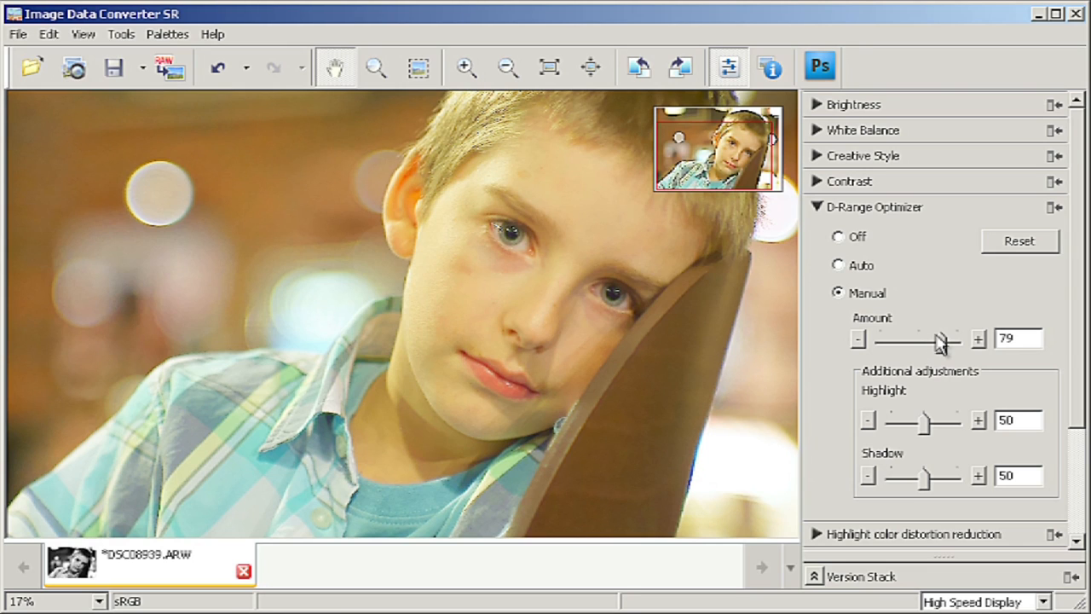
drag(936, 339, 920, 341)
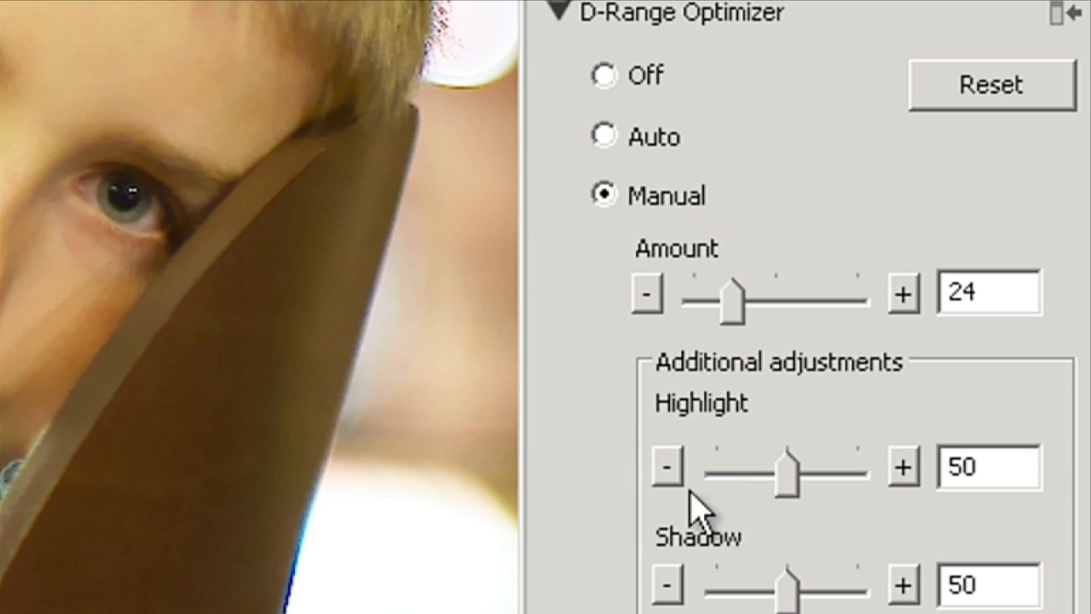
mouse_move(763, 469)
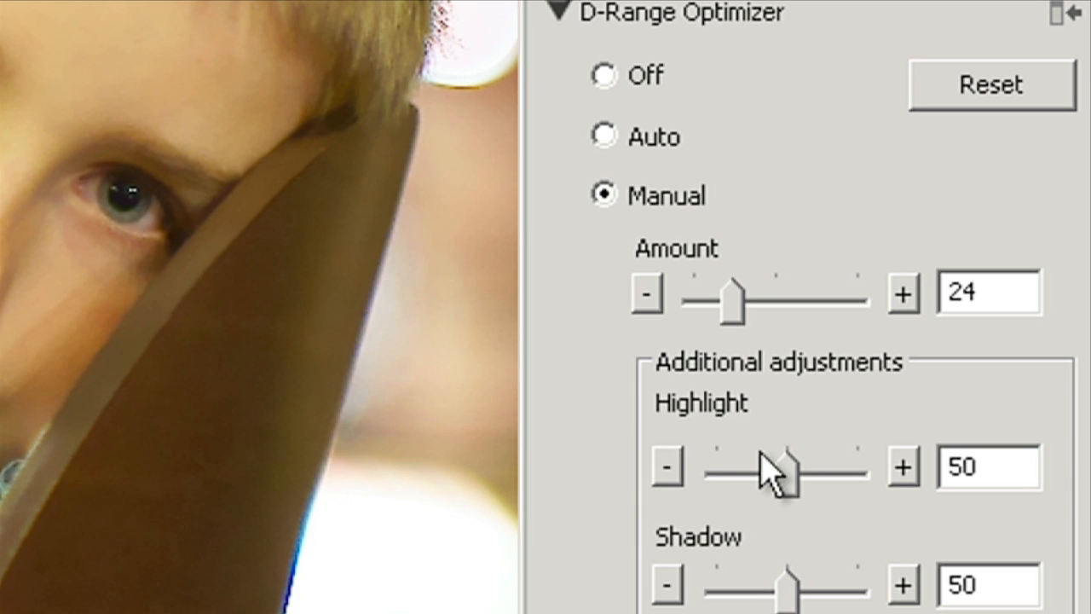
mouse_move(798, 577)
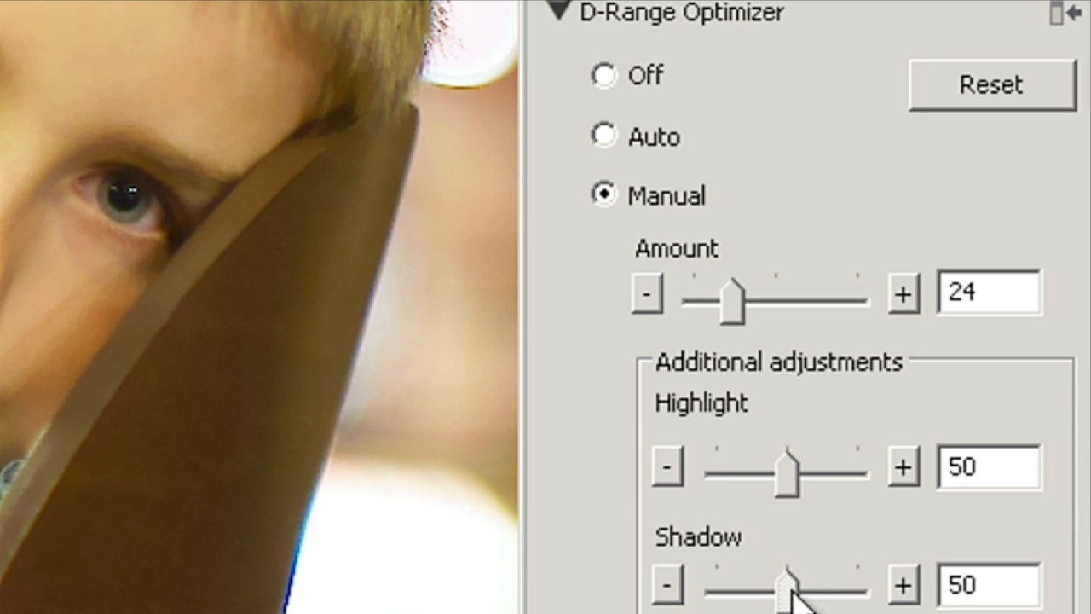
Set the Shadow adjustment to 27 after trying 89, and raise Highlight to 71.
drag(776, 583, 821, 583)
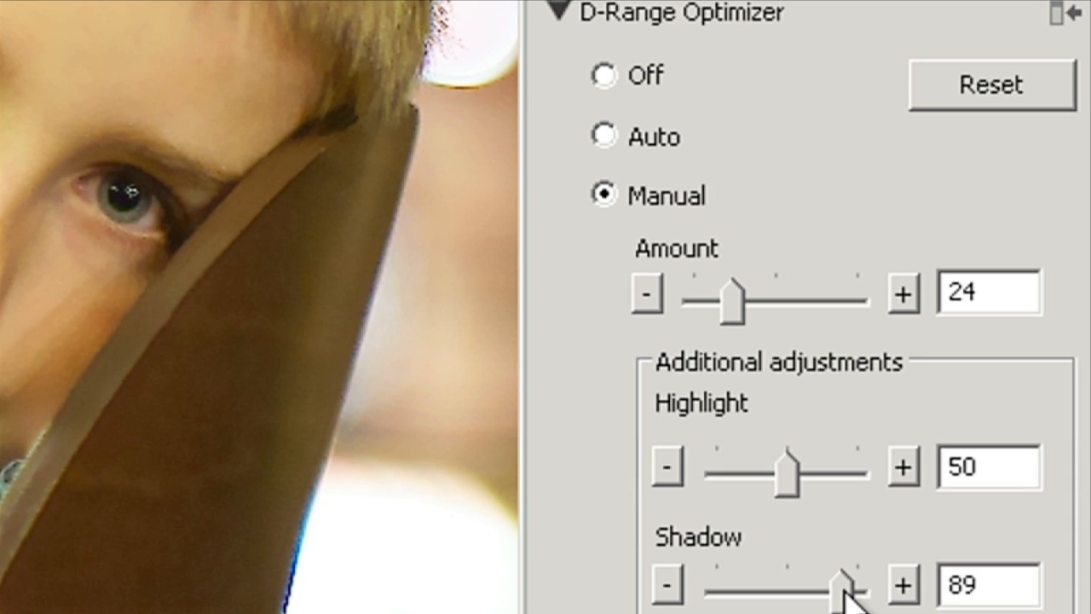
mouse_move(848, 600)
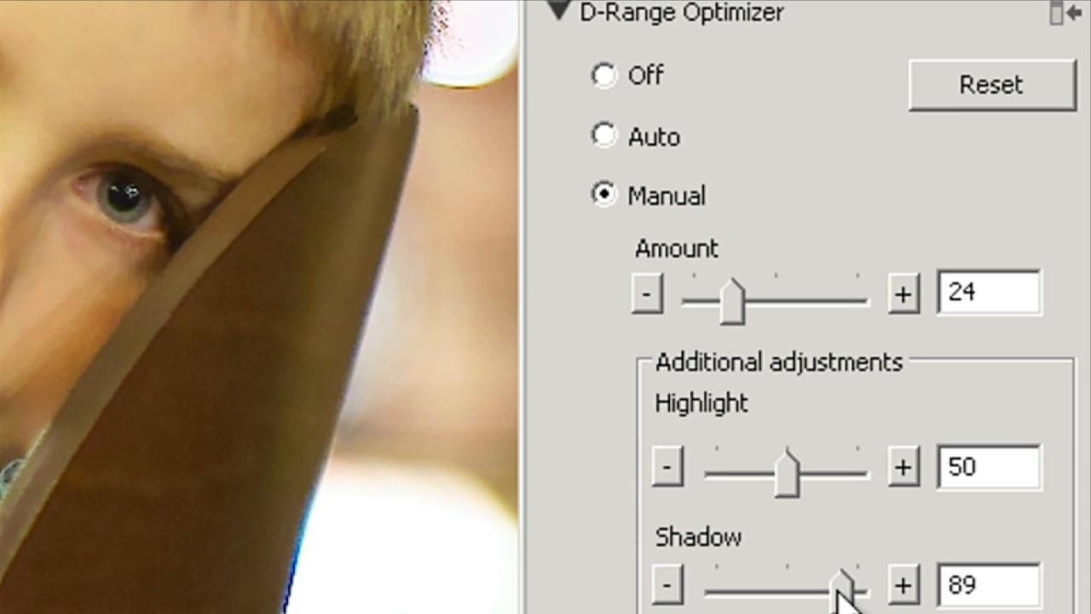
drag(839, 583, 821, 583)
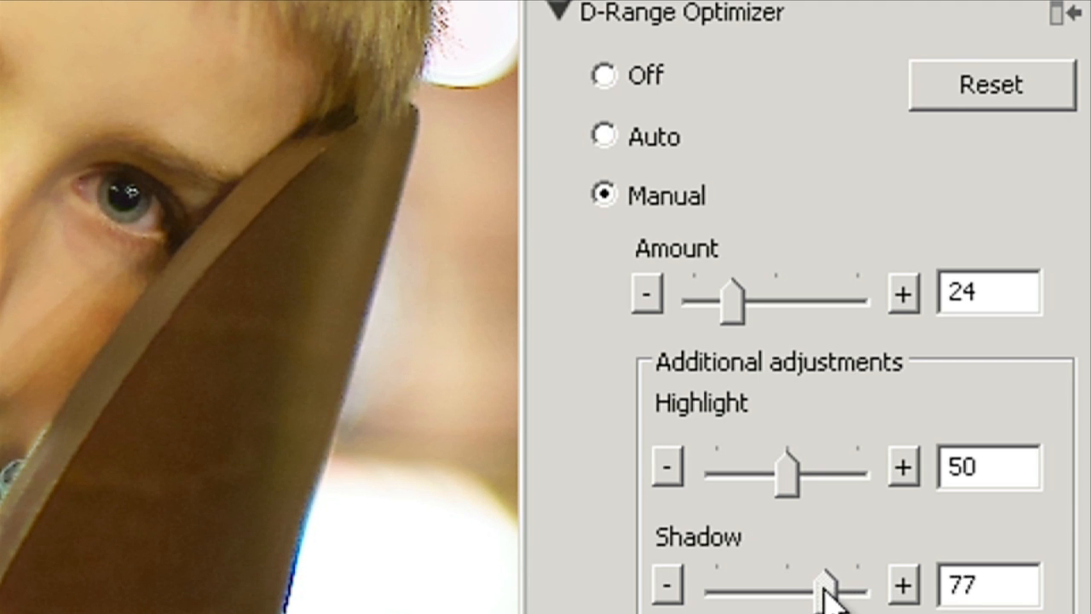
drag(822, 583, 750, 583)
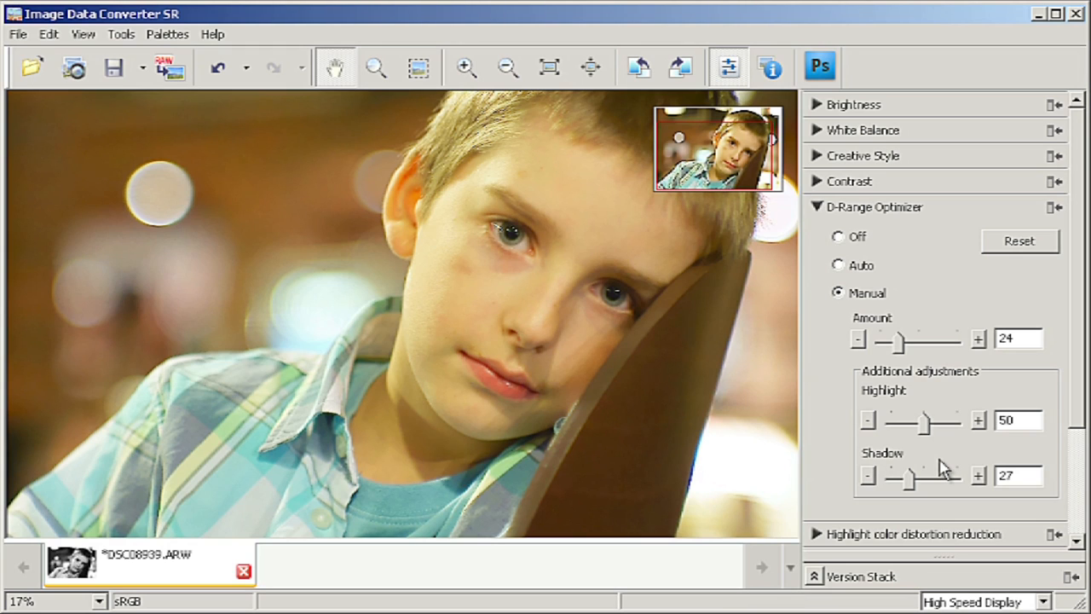
mouse_move(929, 426)
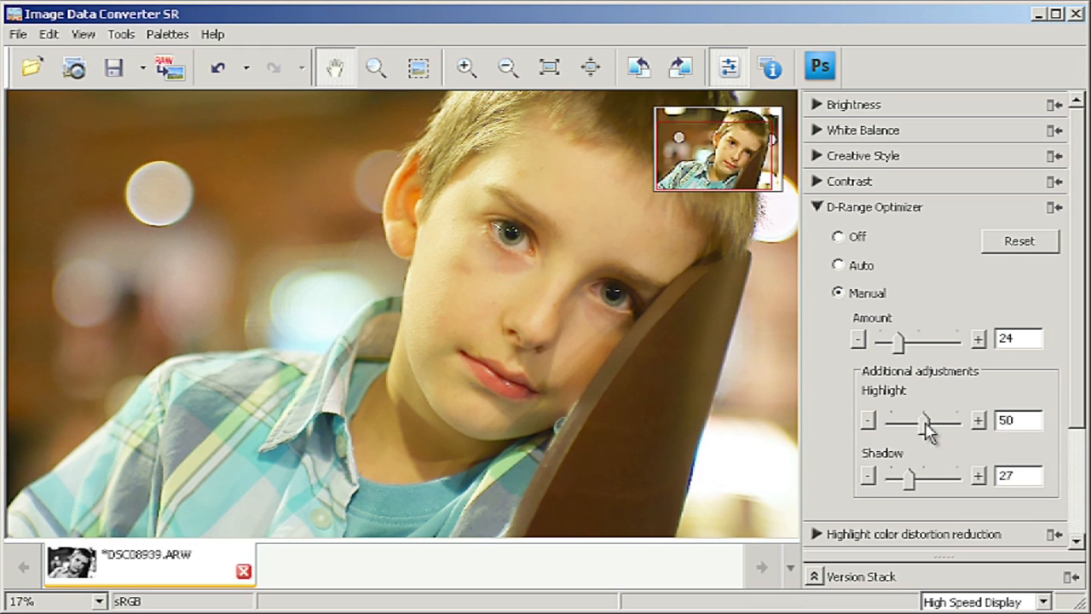
drag(910, 421, 937, 422)
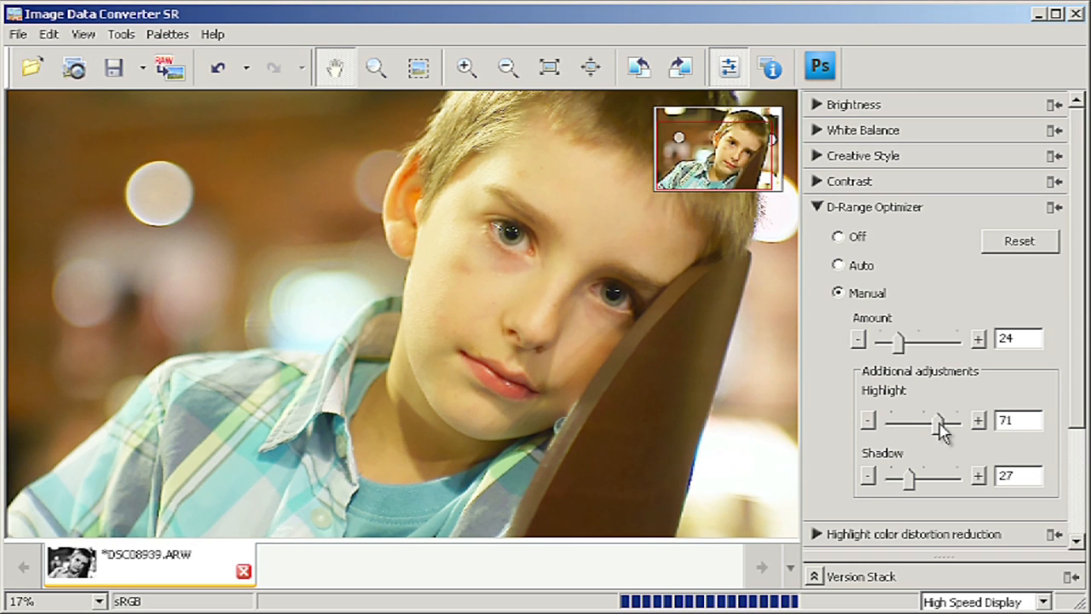
mouse_move(886, 340)
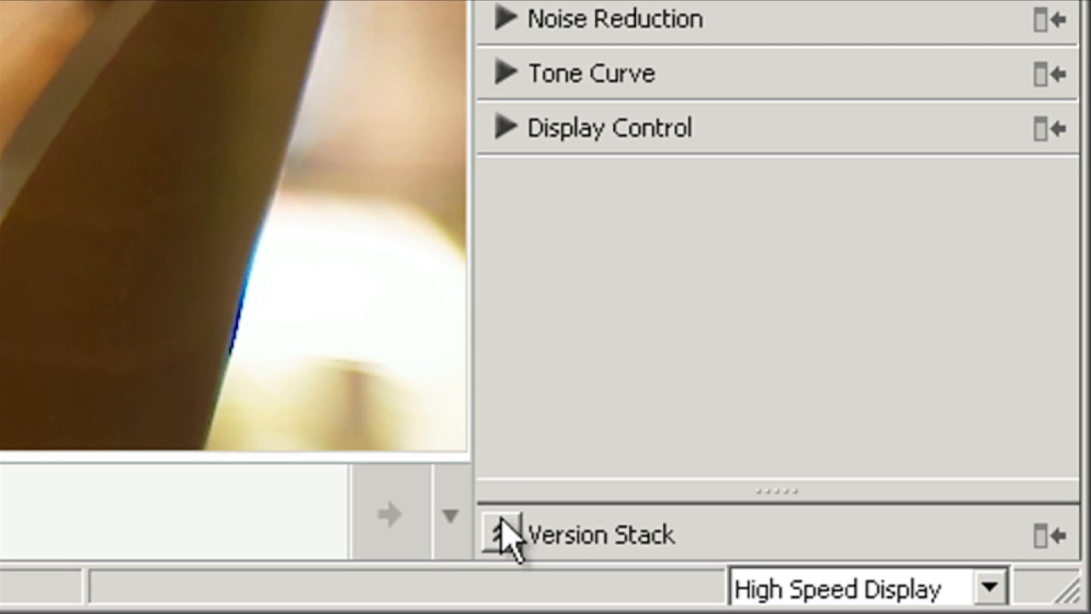
Expand the Version Stack and preview the original As Shot Version against Current Version.
click(503, 535)
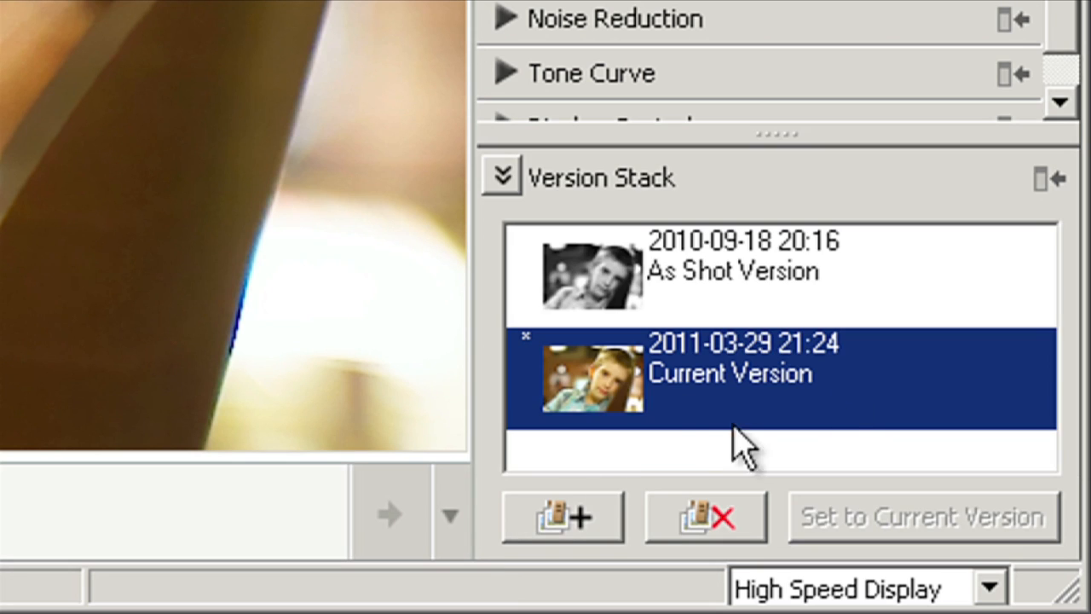
mouse_move(747, 389)
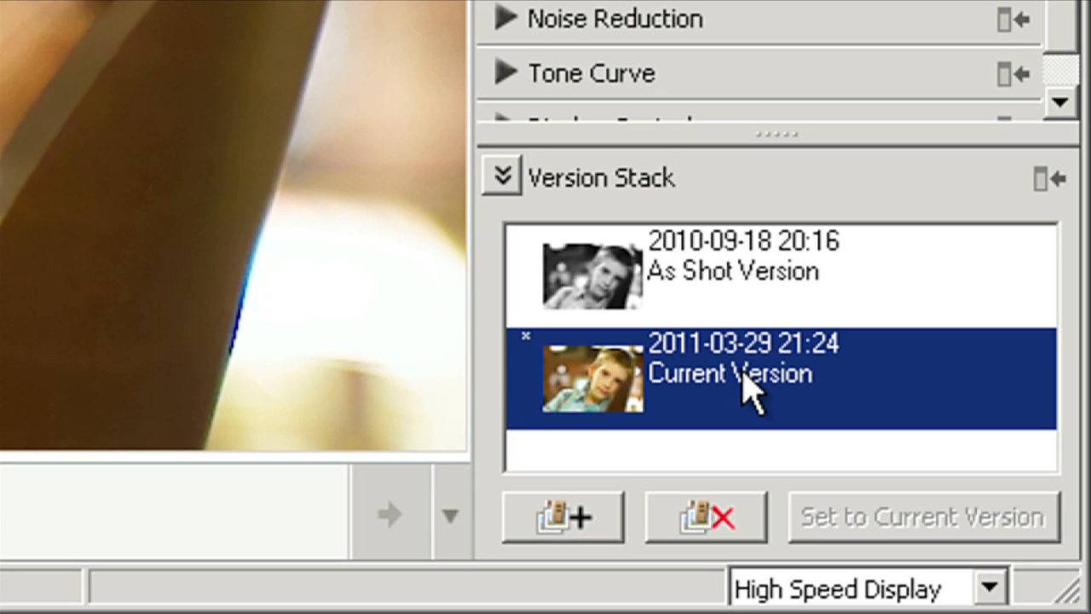
mouse_move(736, 392)
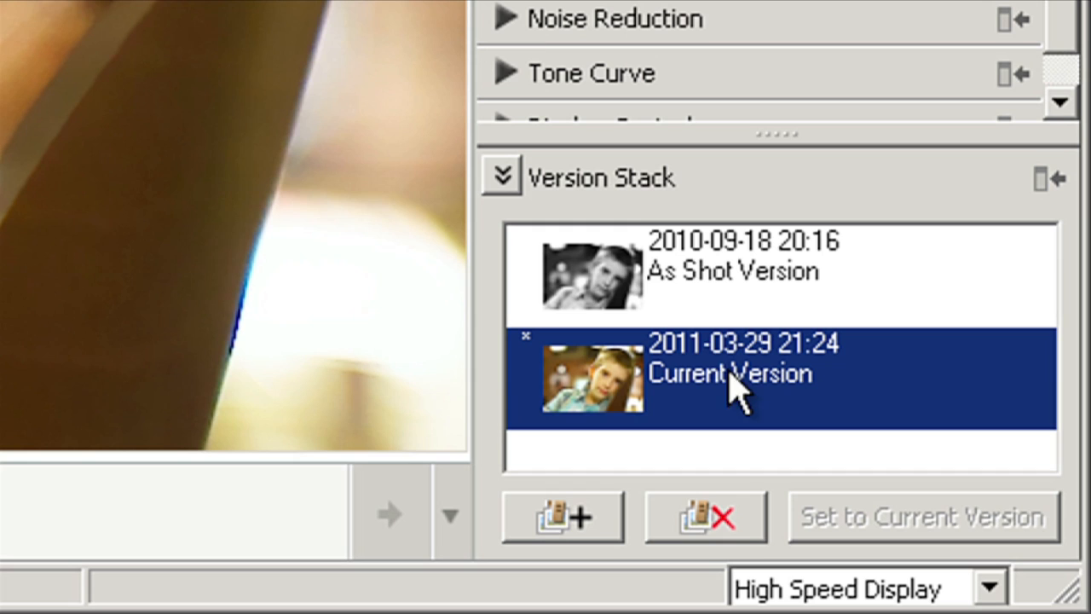
mouse_move(617, 290)
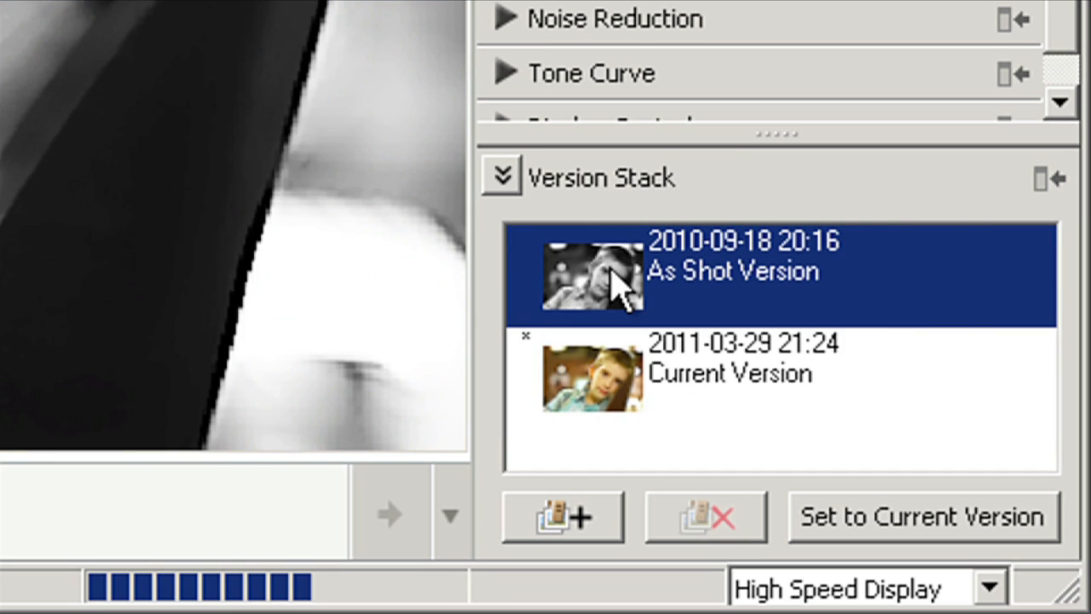
click(593, 272)
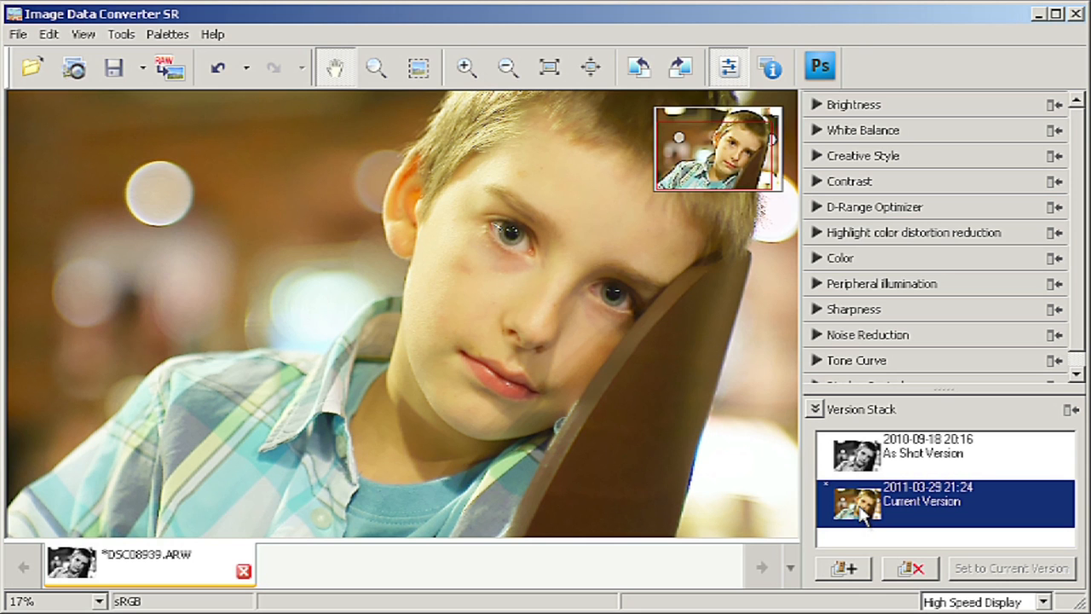
mouse_move(818, 408)
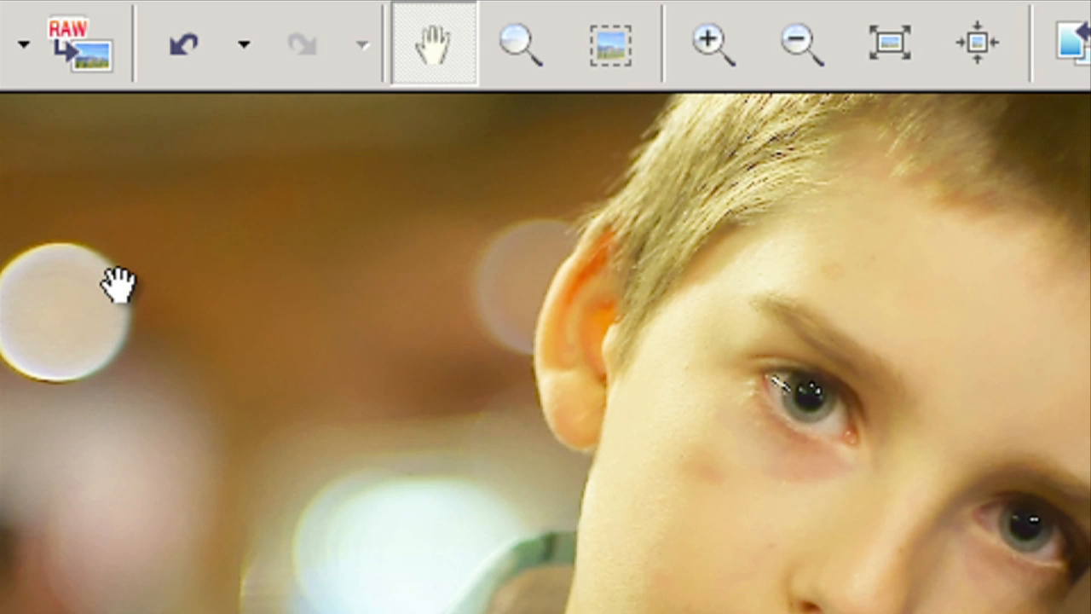
mouse_move(82, 59)
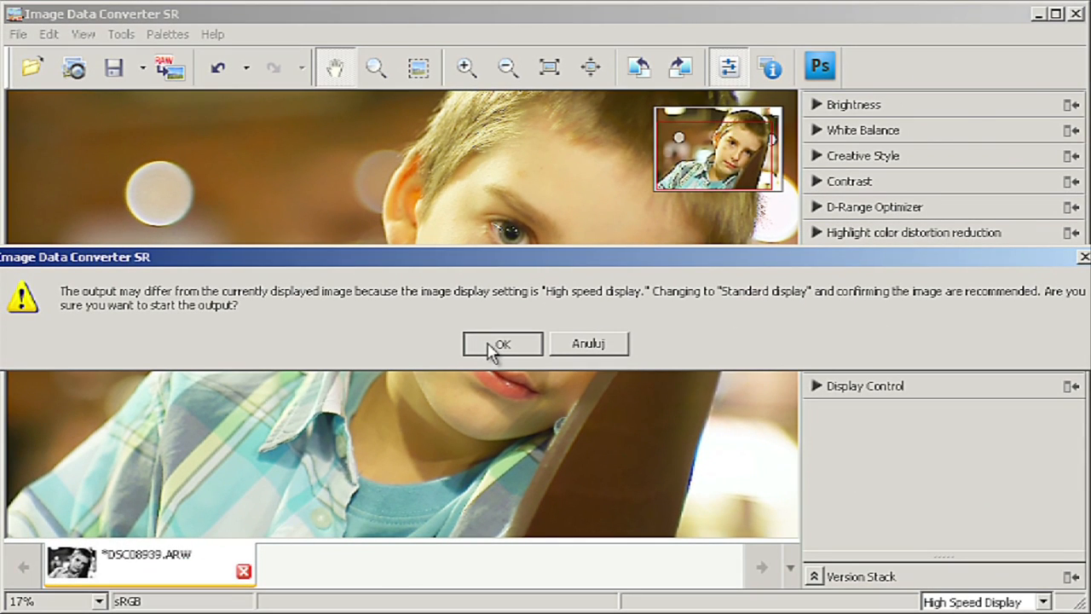
Accept the high speed display warning and reach the JPEG save dialog for DSC08939.
click(501, 343)
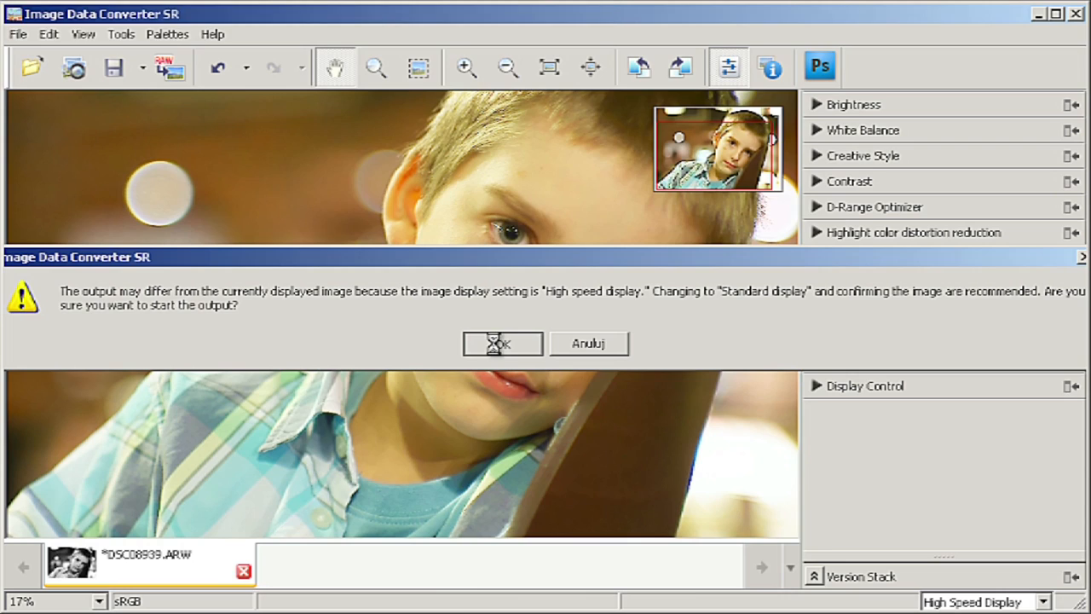
click(501, 344)
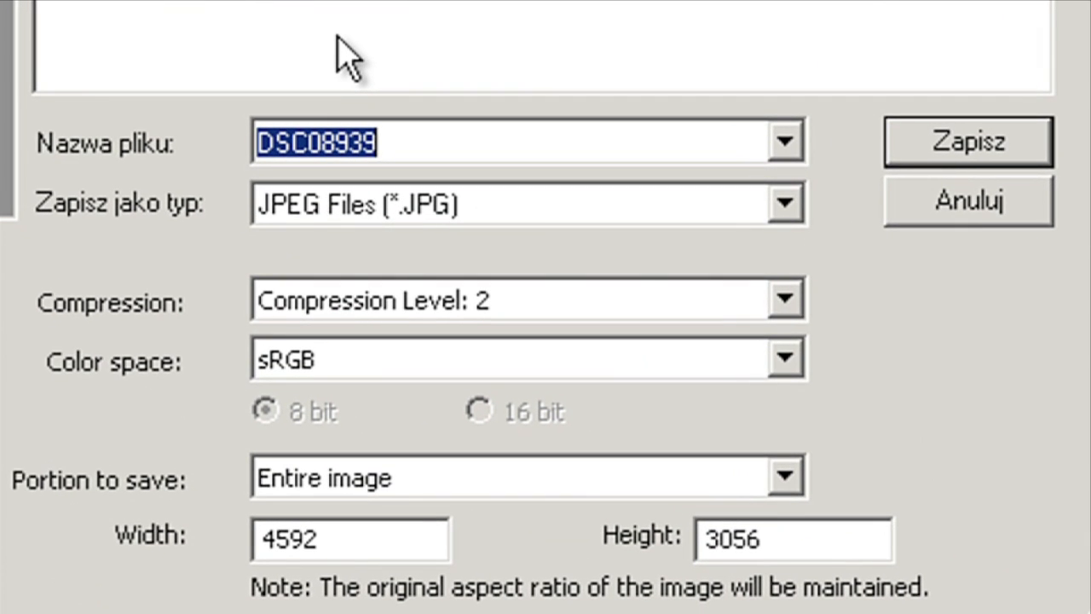